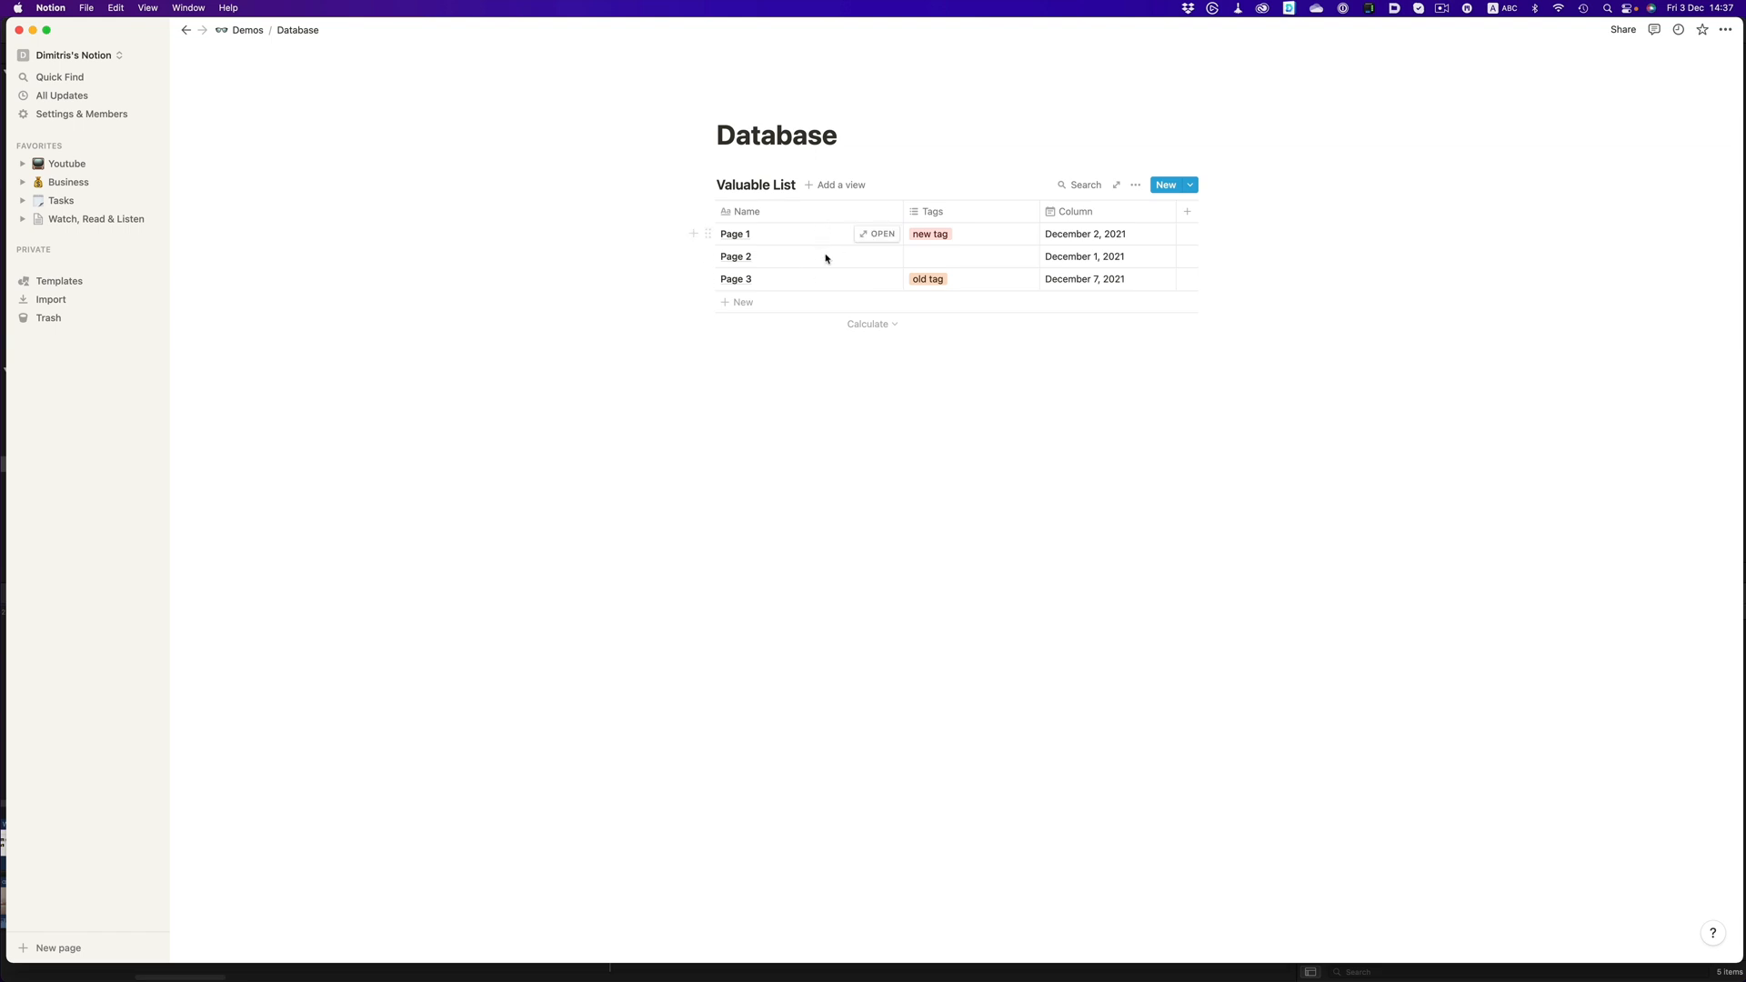
Step: Find 'watch' with Quick Find and go to the Watch, Read & Listen page
{"action": "left_click", "coordinate": [734, 280]}
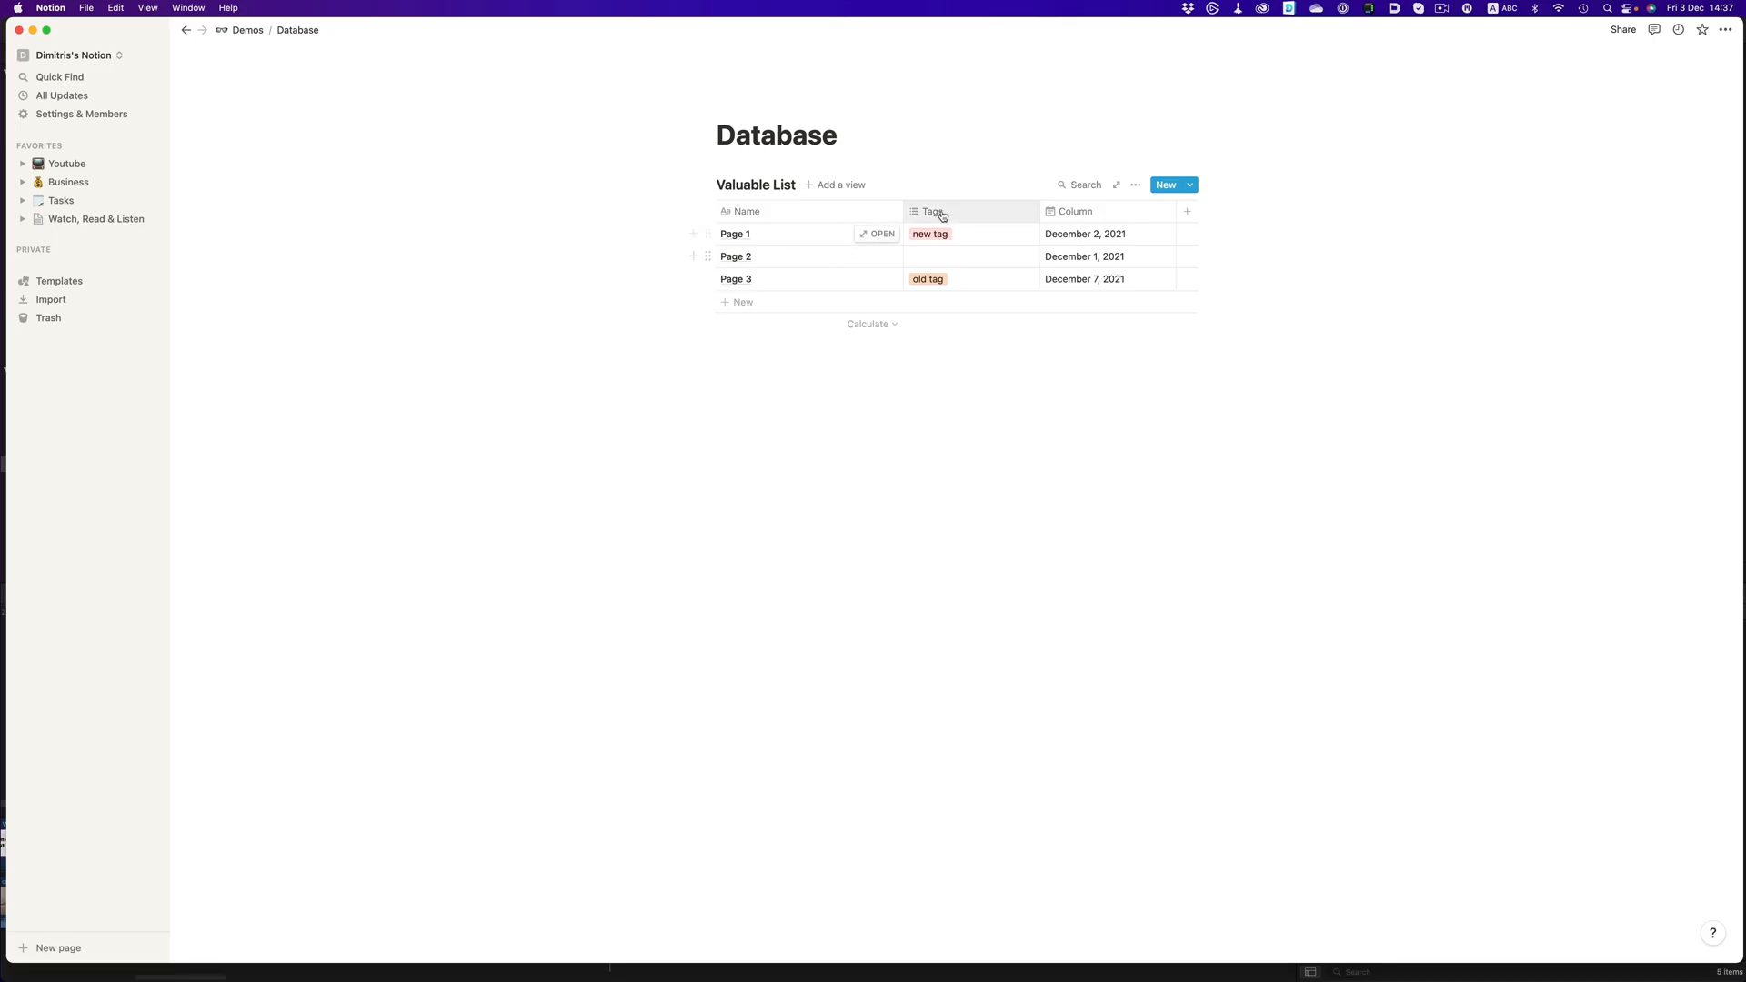
{"action": "mouse_move", "coordinate": [1064, 296]}
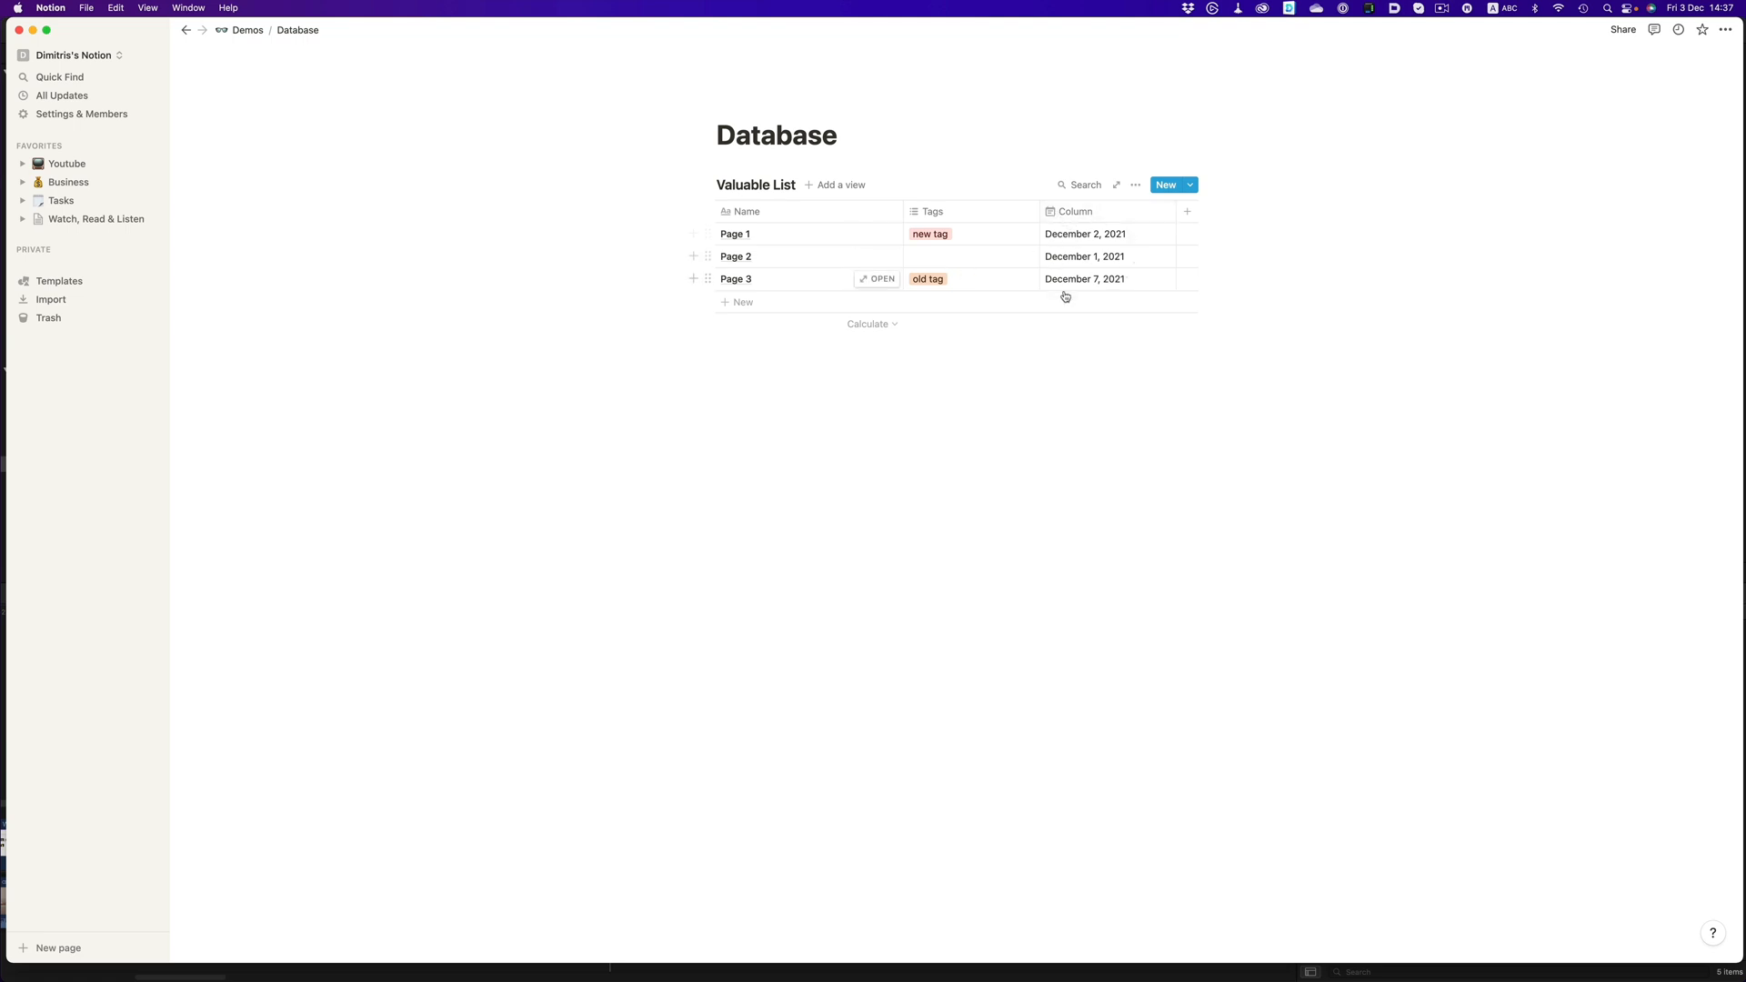
{"action": "type", "text": "w"}
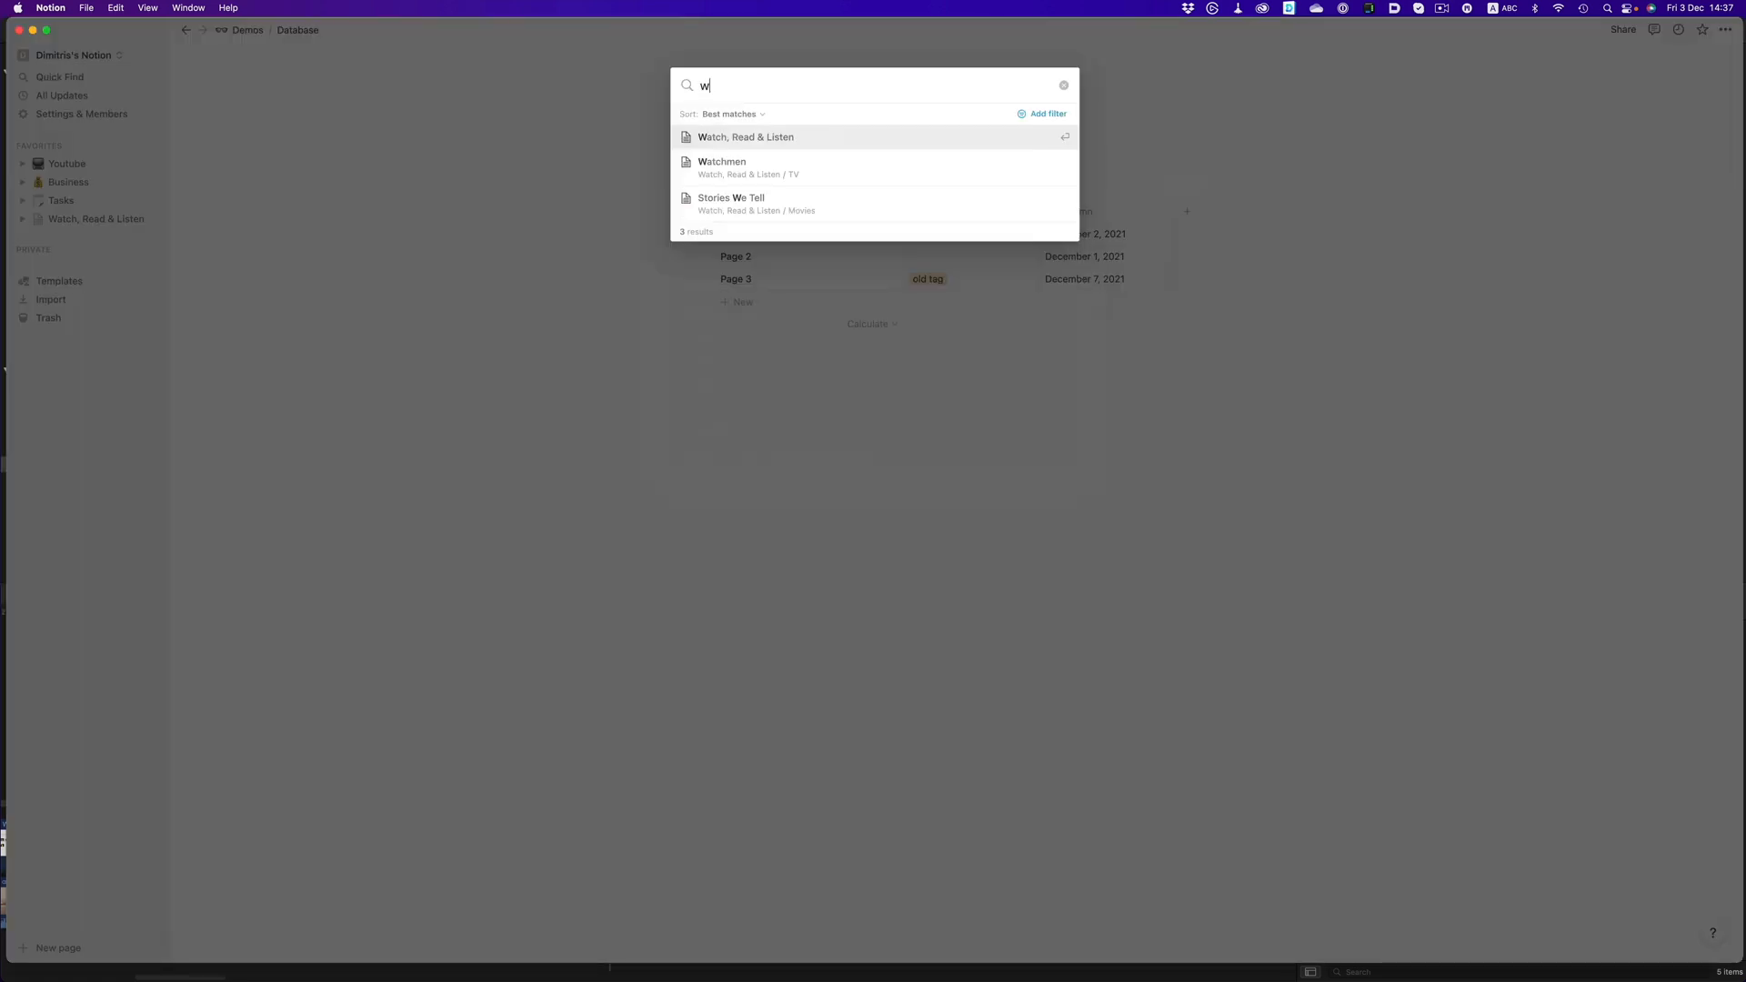
{"action": "type", "text": "atch"}
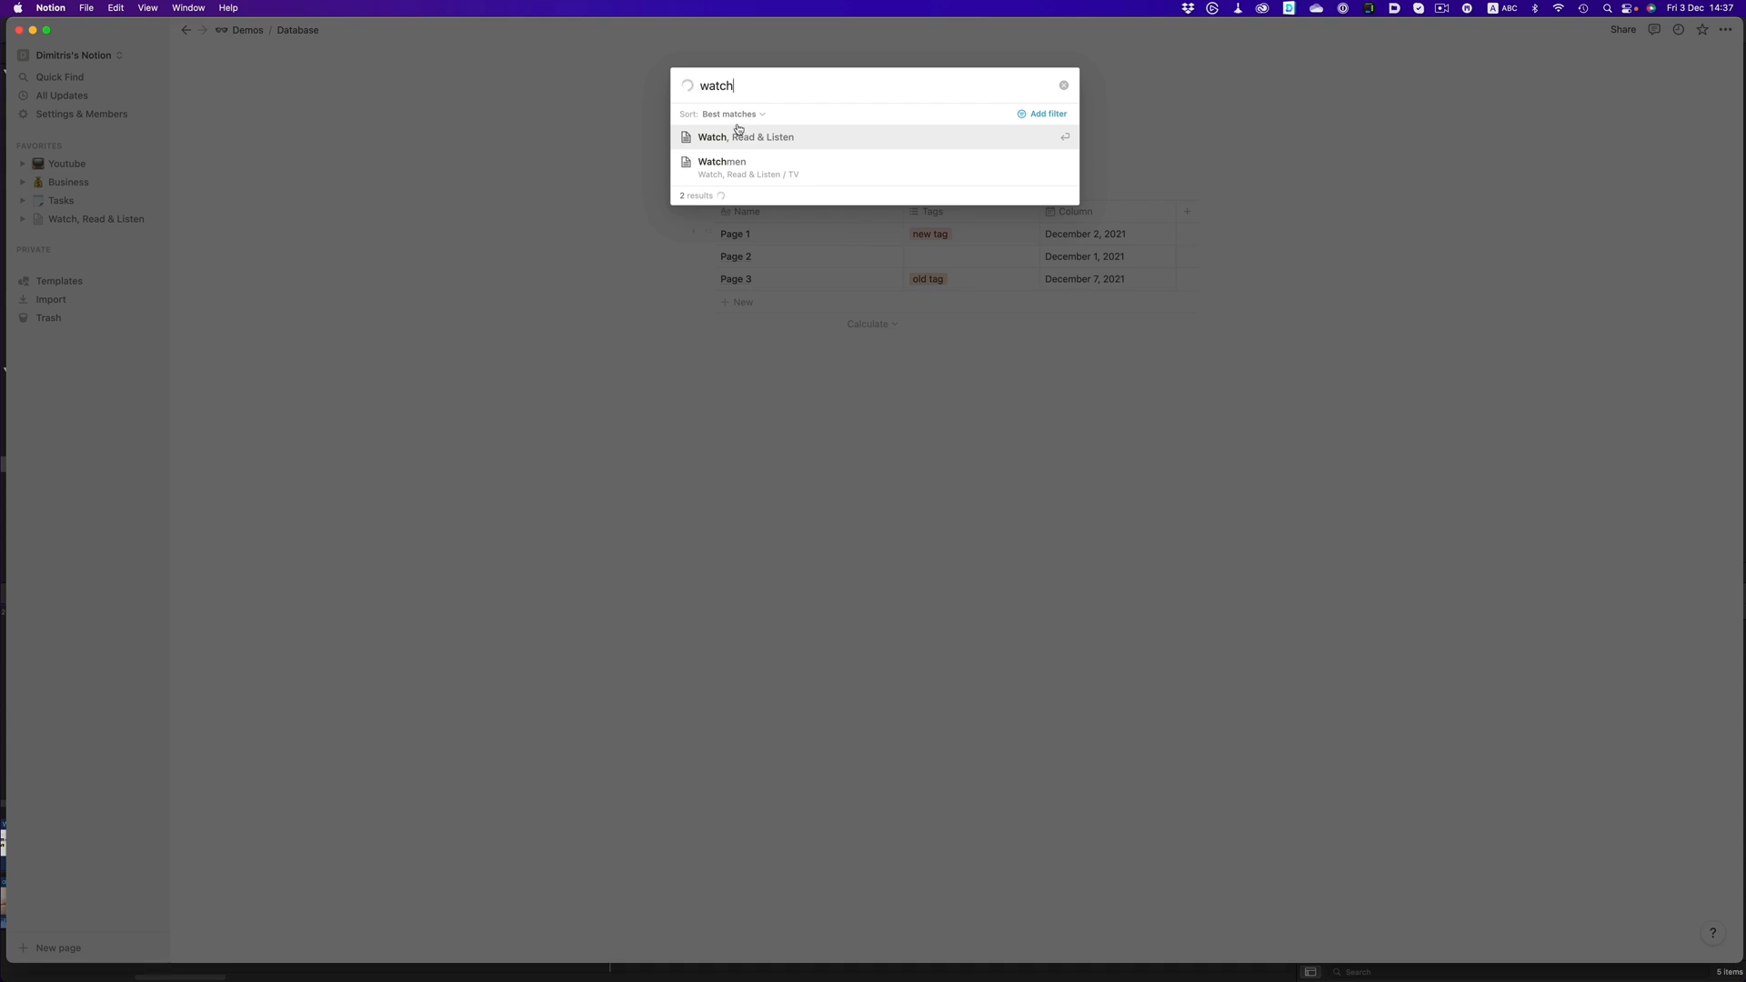
{"action": "left_click", "coordinate": [744, 136]}
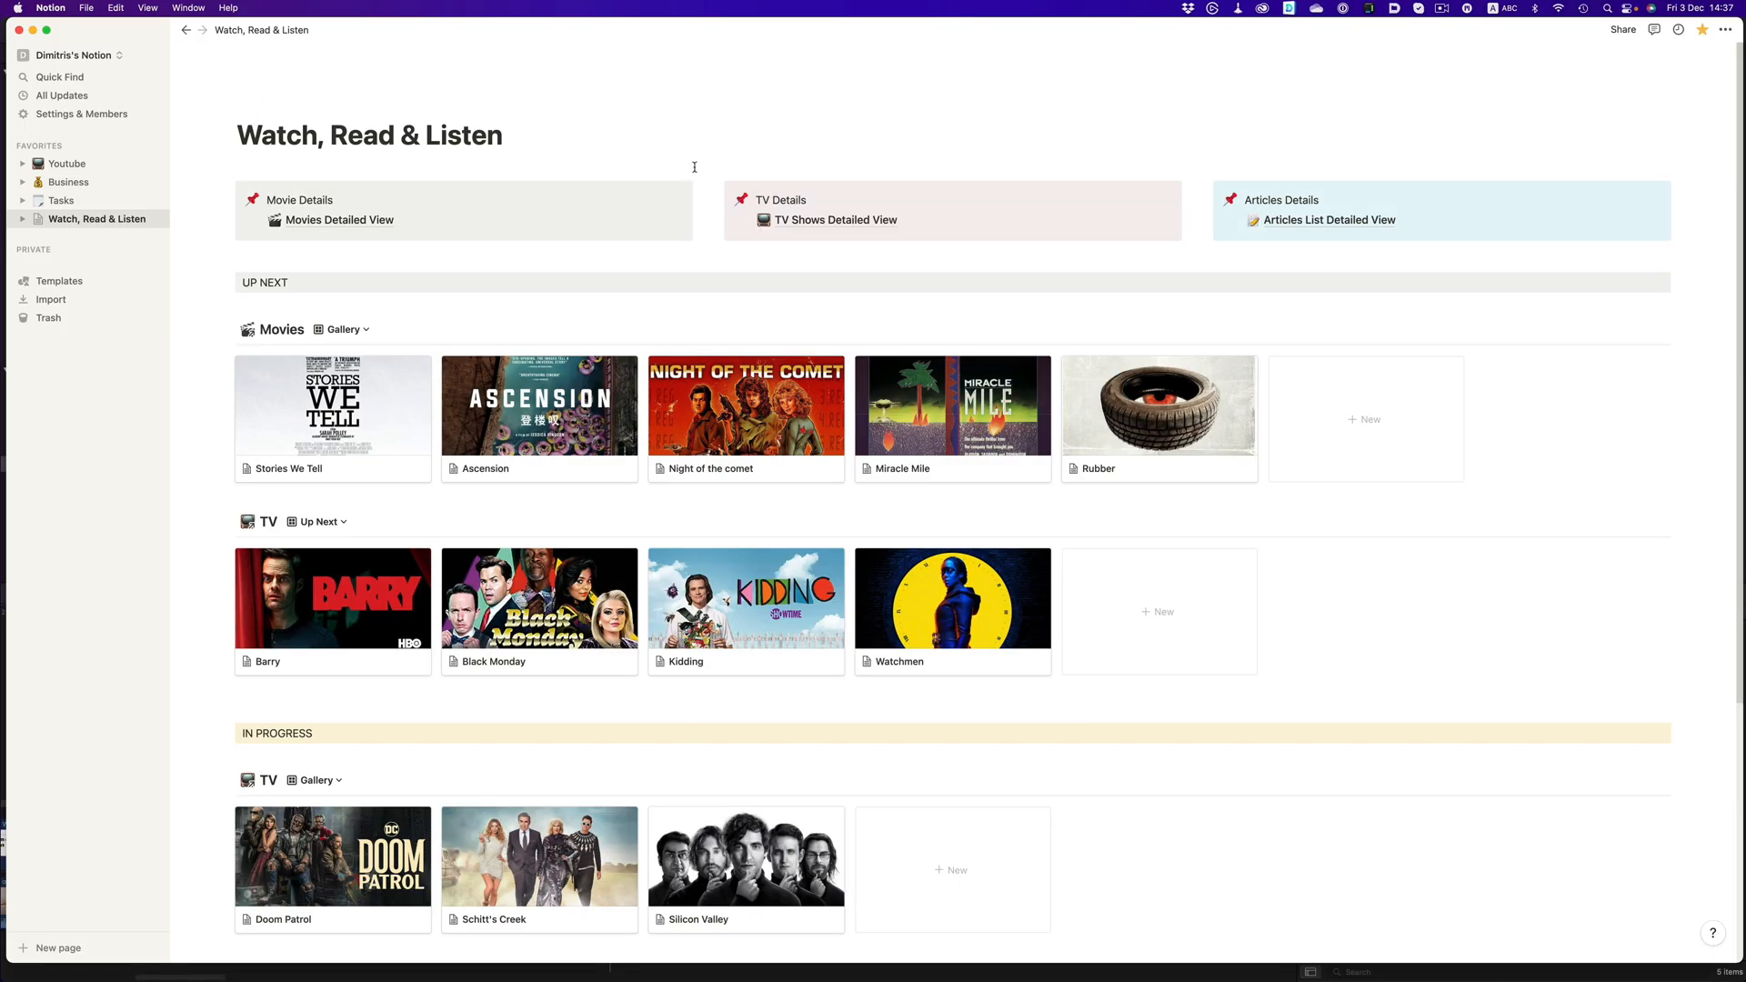
Step: Scroll down the page and open its Movies Detailed View
{"action": "scroll", "scroll_direction": "down", "scroll_amount": 3}
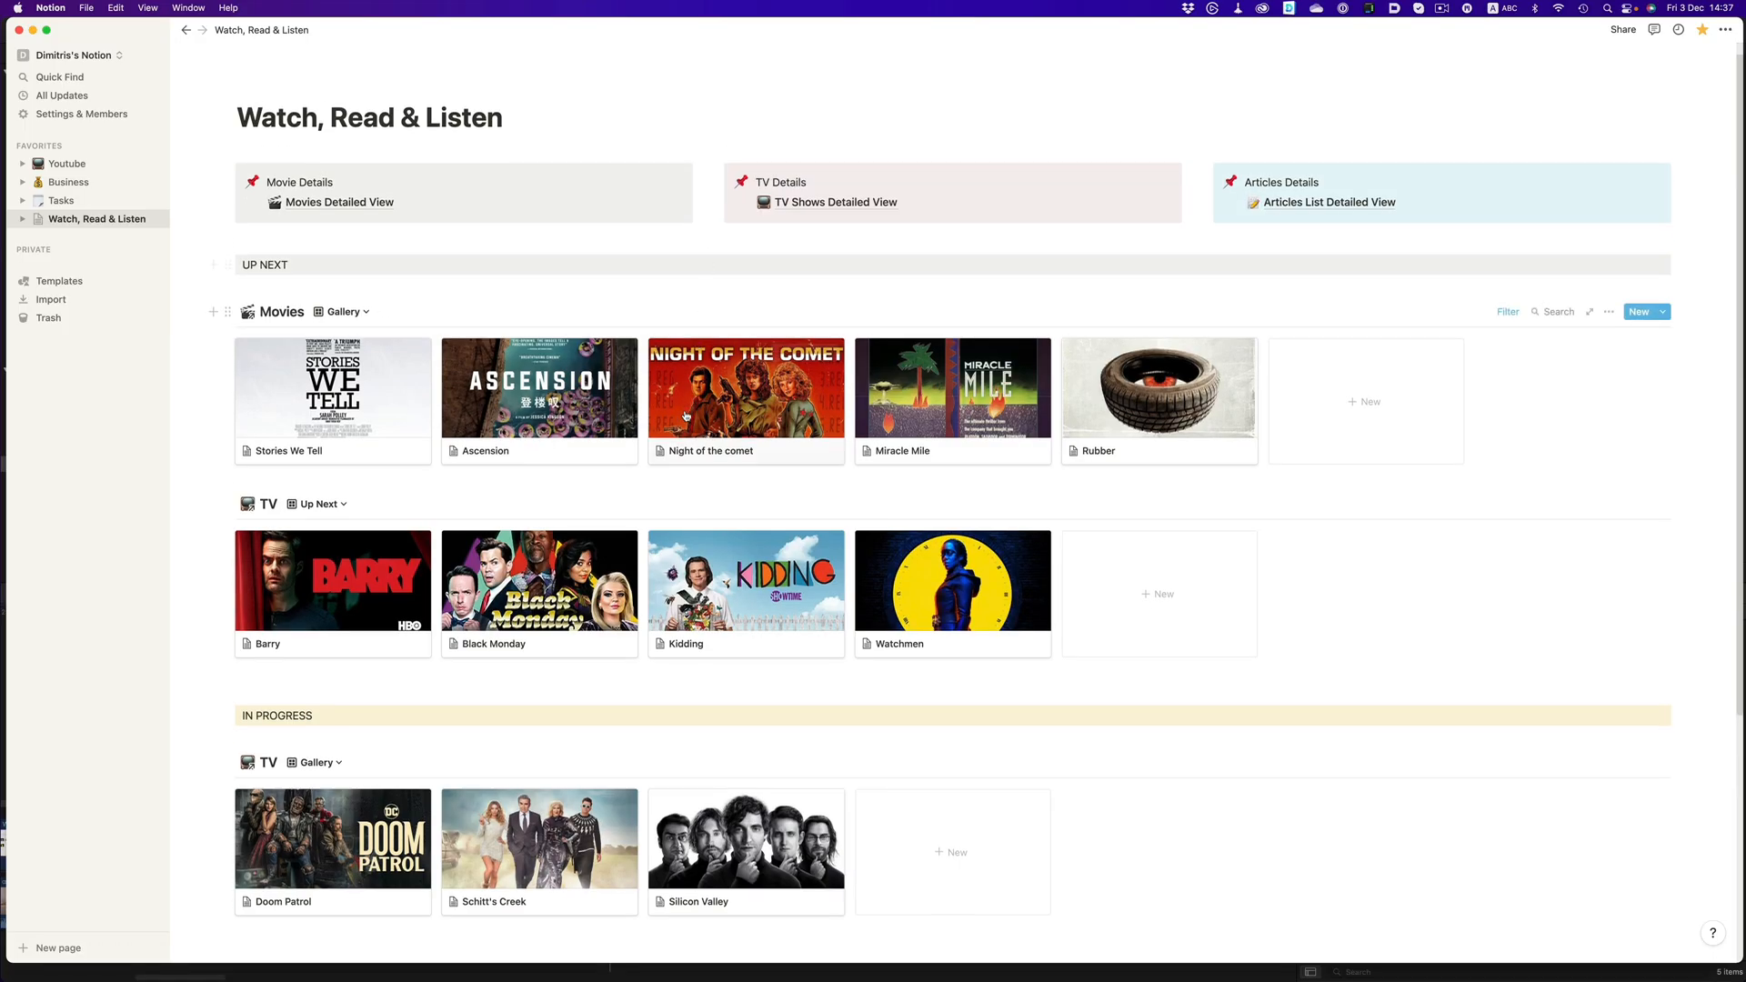
{"action": "scroll", "scroll_direction": "down", "scroll_amount": 3}
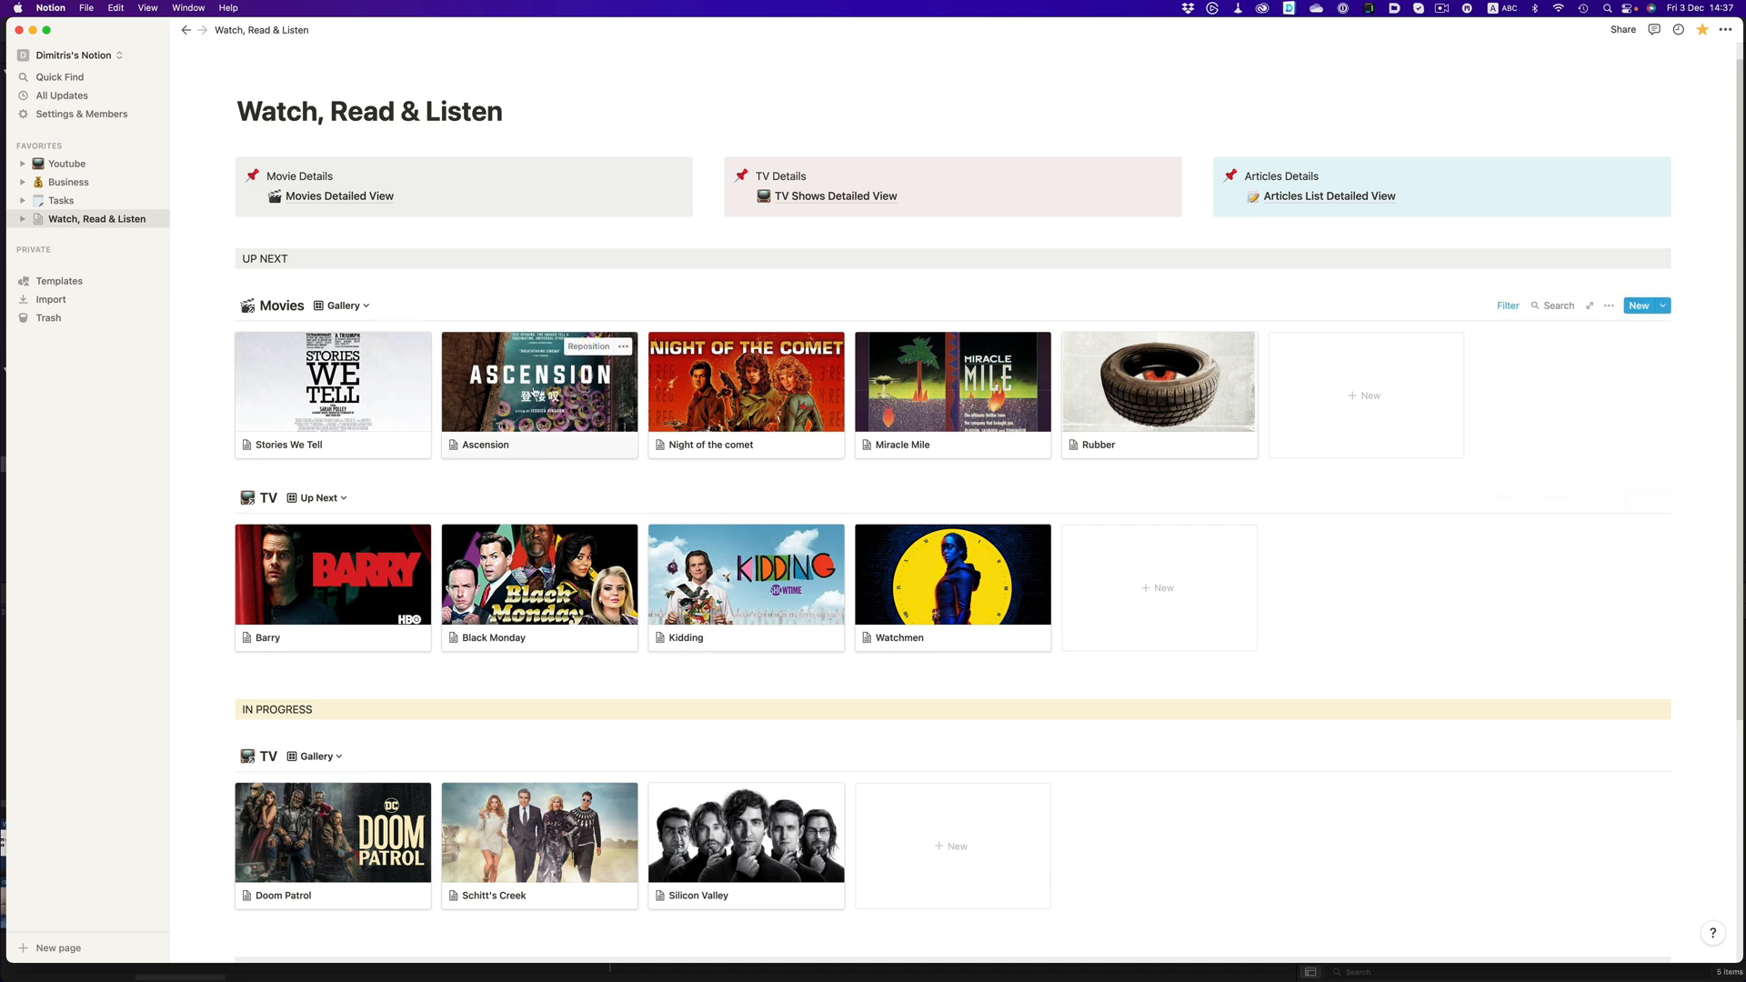
{"action": "scroll", "scroll_direction": "down", "scroll_amount": 3}
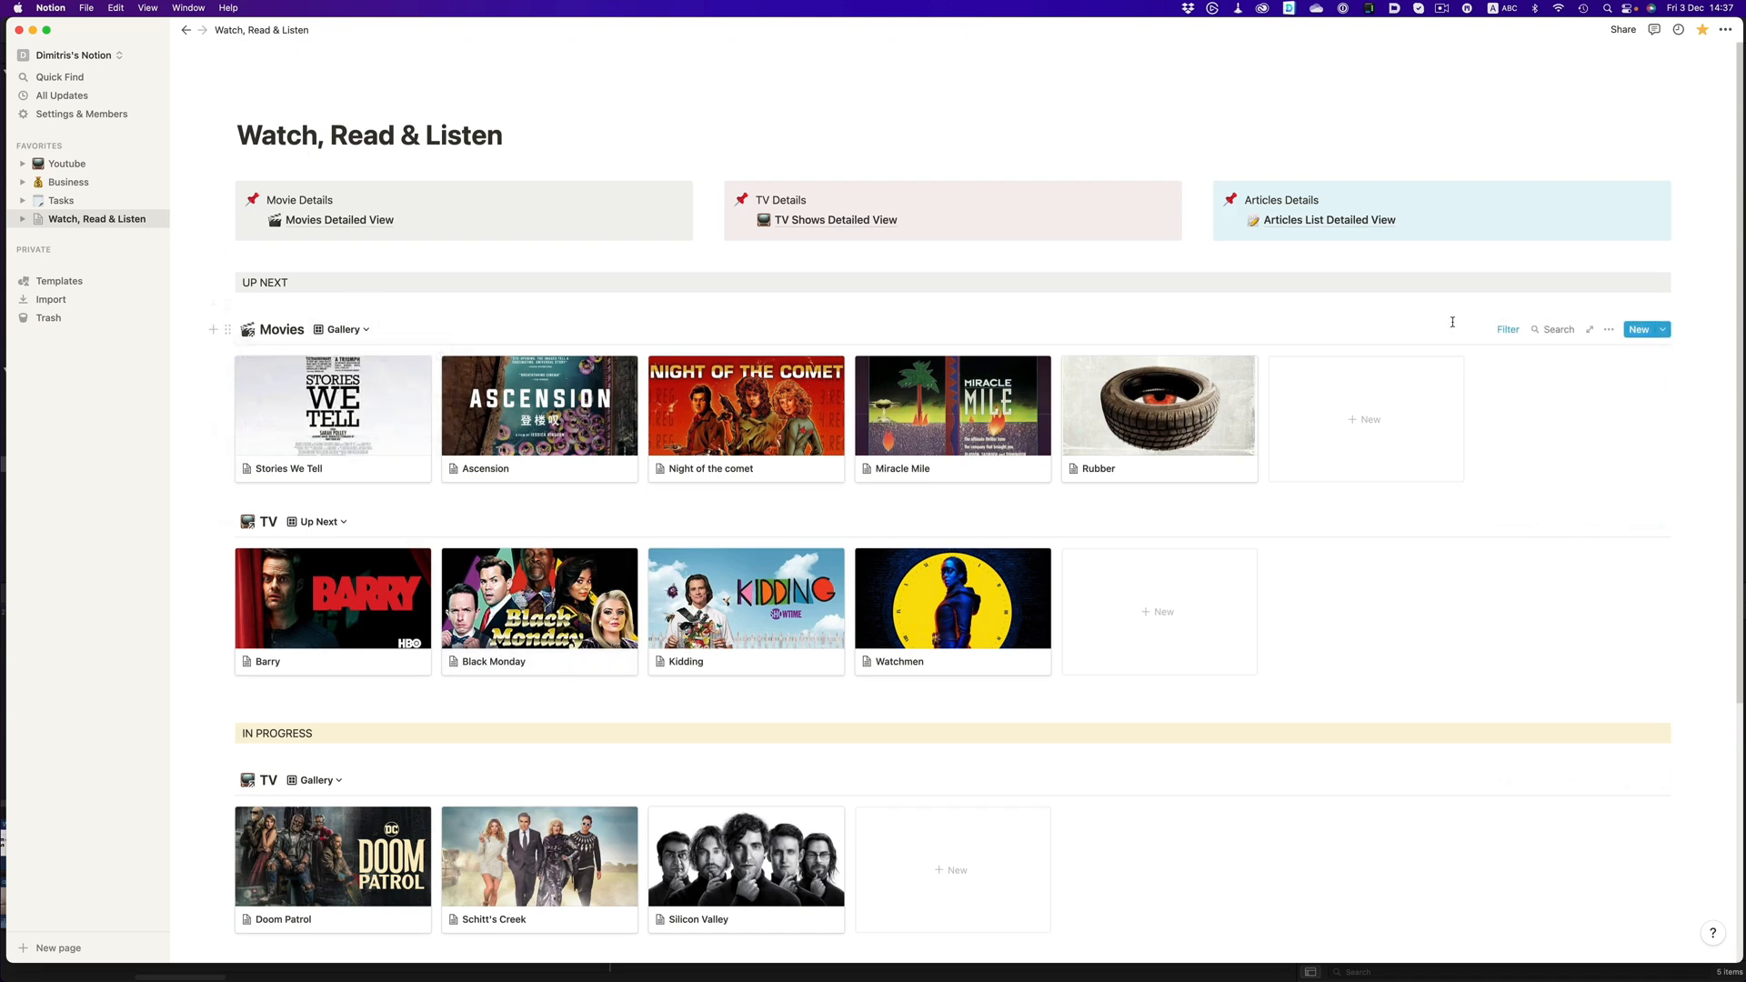
{"action": "left_click", "coordinate": [1506, 329]}
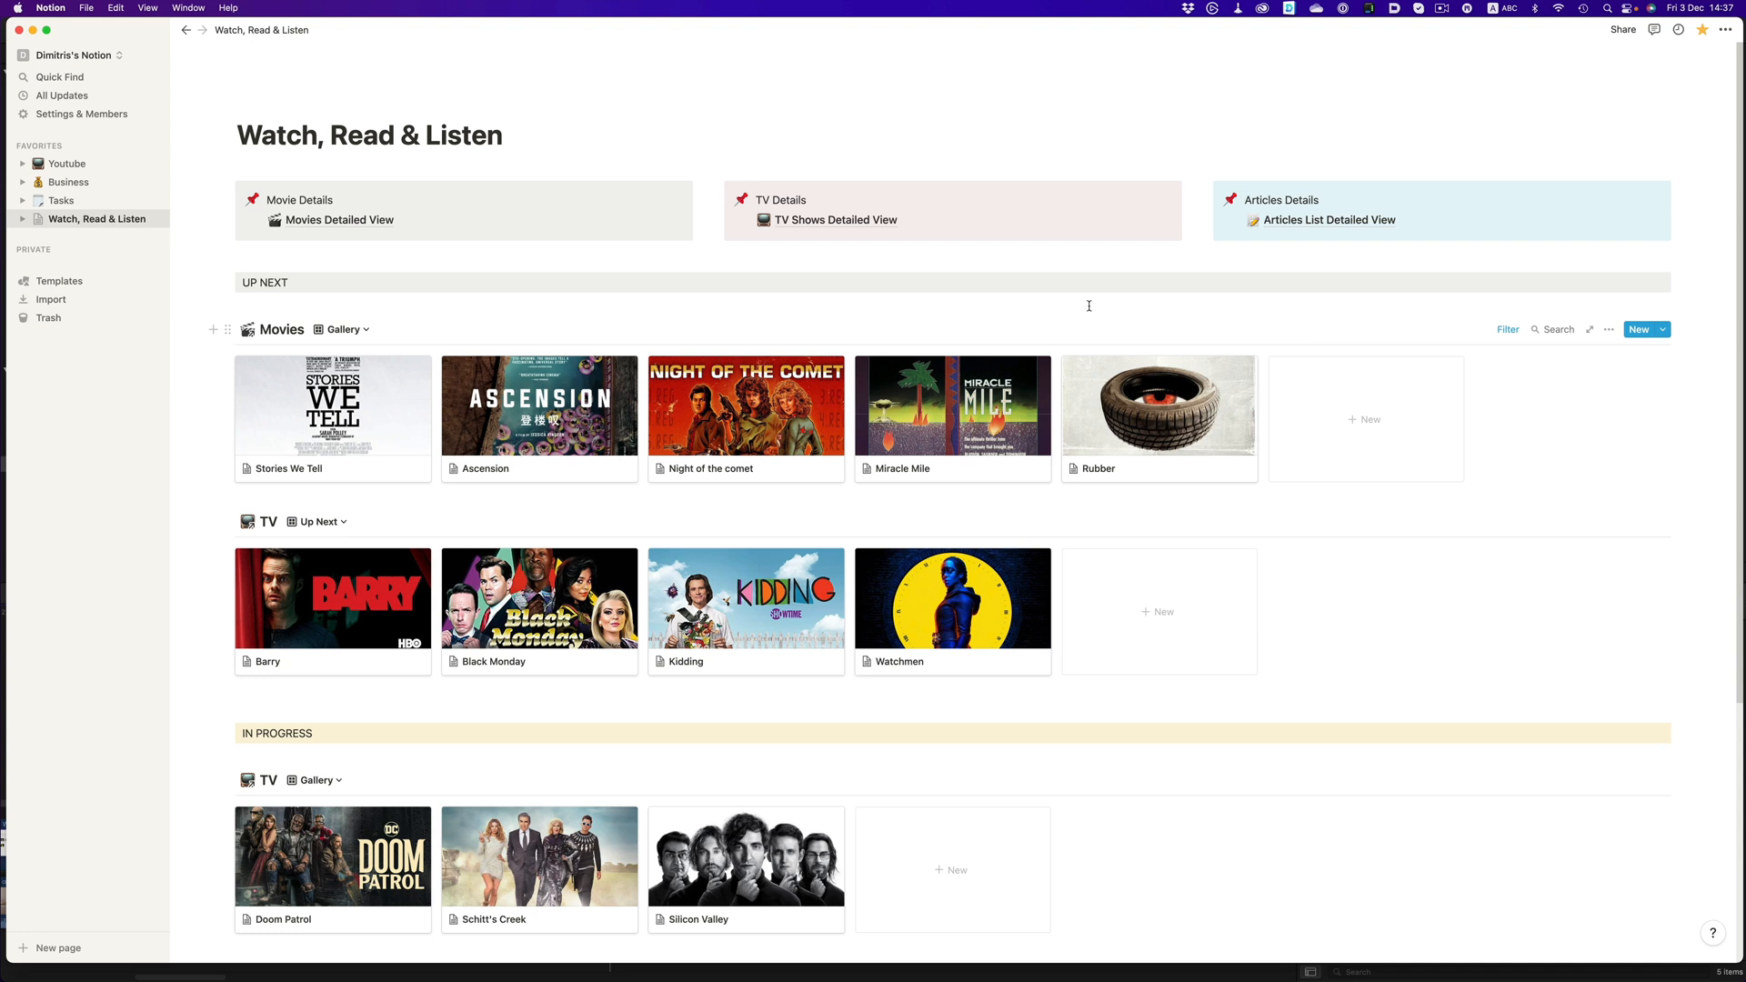
{"action": "left_click", "coordinate": [339, 220]}
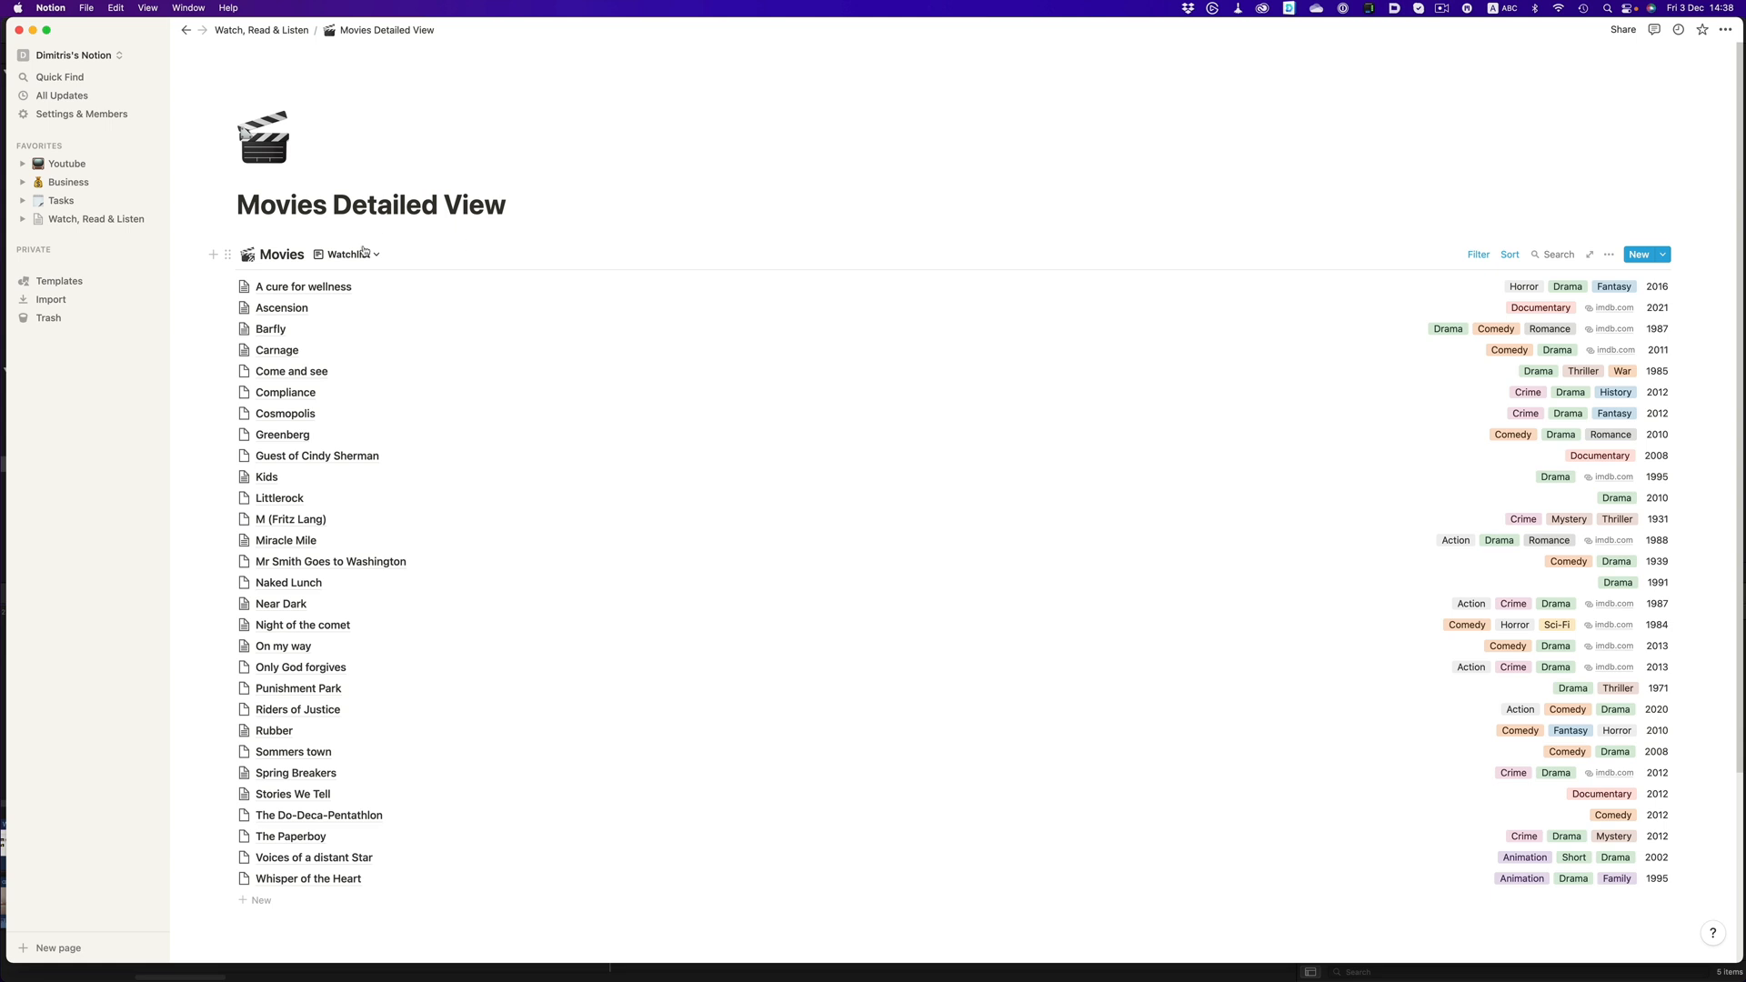
{"action": "left_click", "coordinate": [345, 255]}
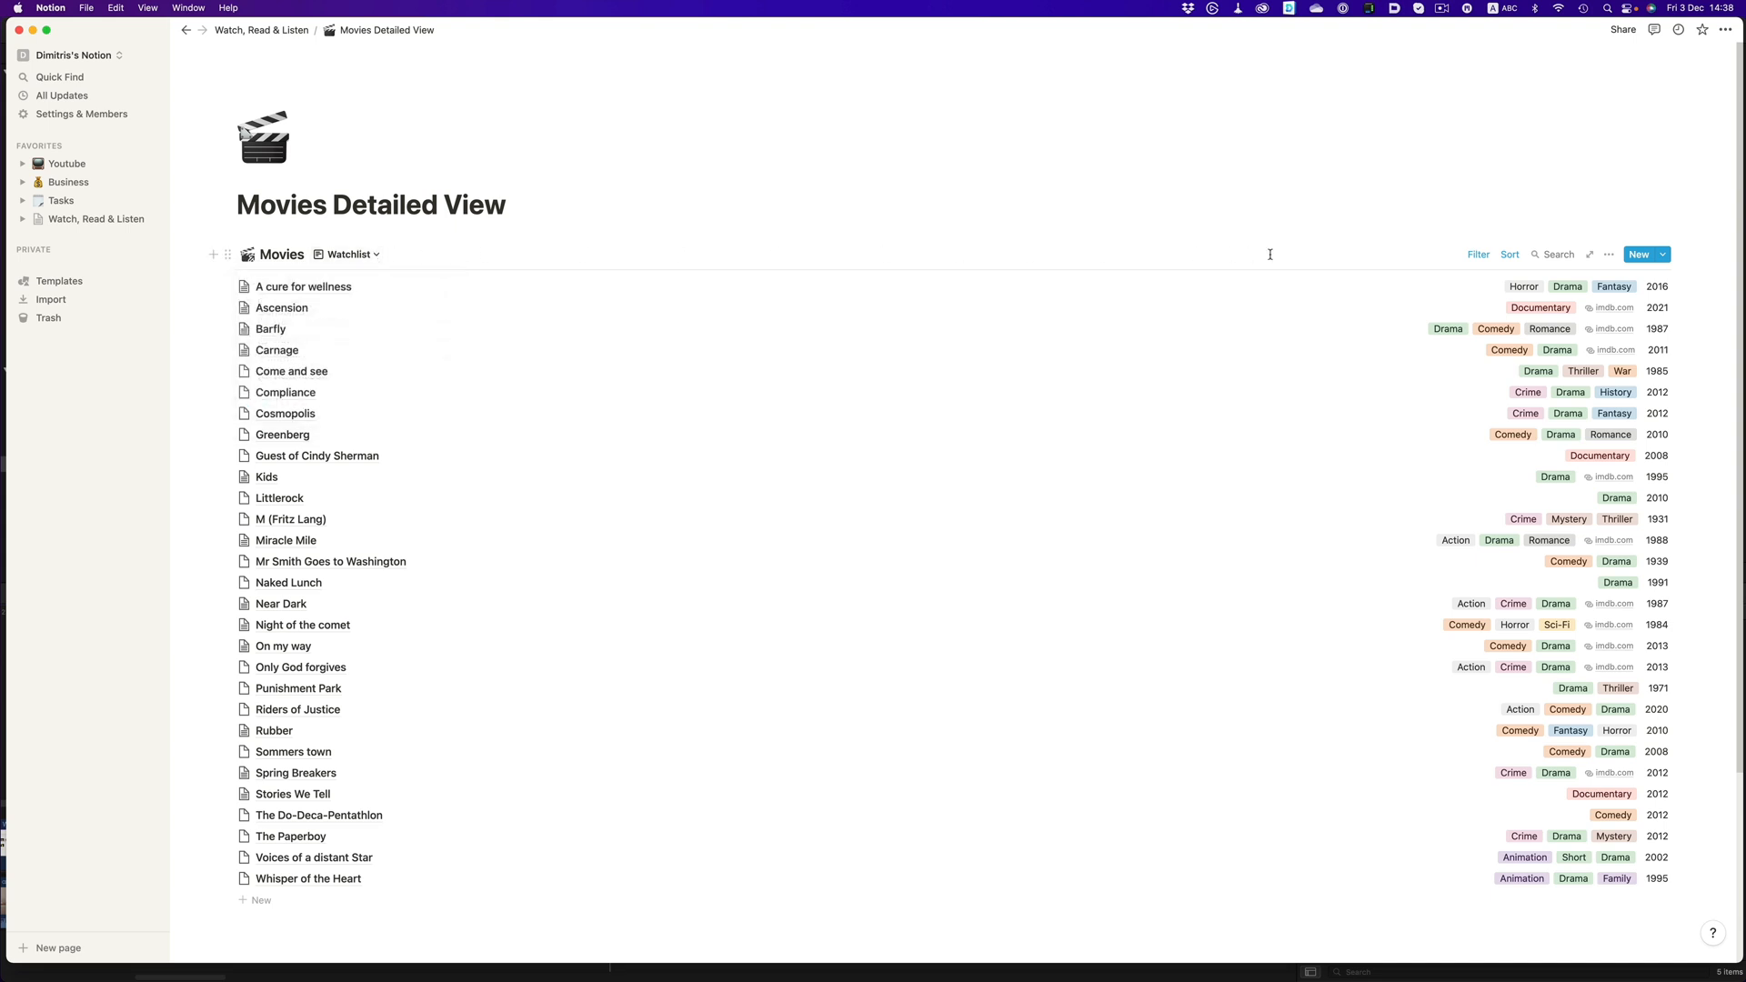
{"action": "left_click", "coordinate": [1476, 254]}
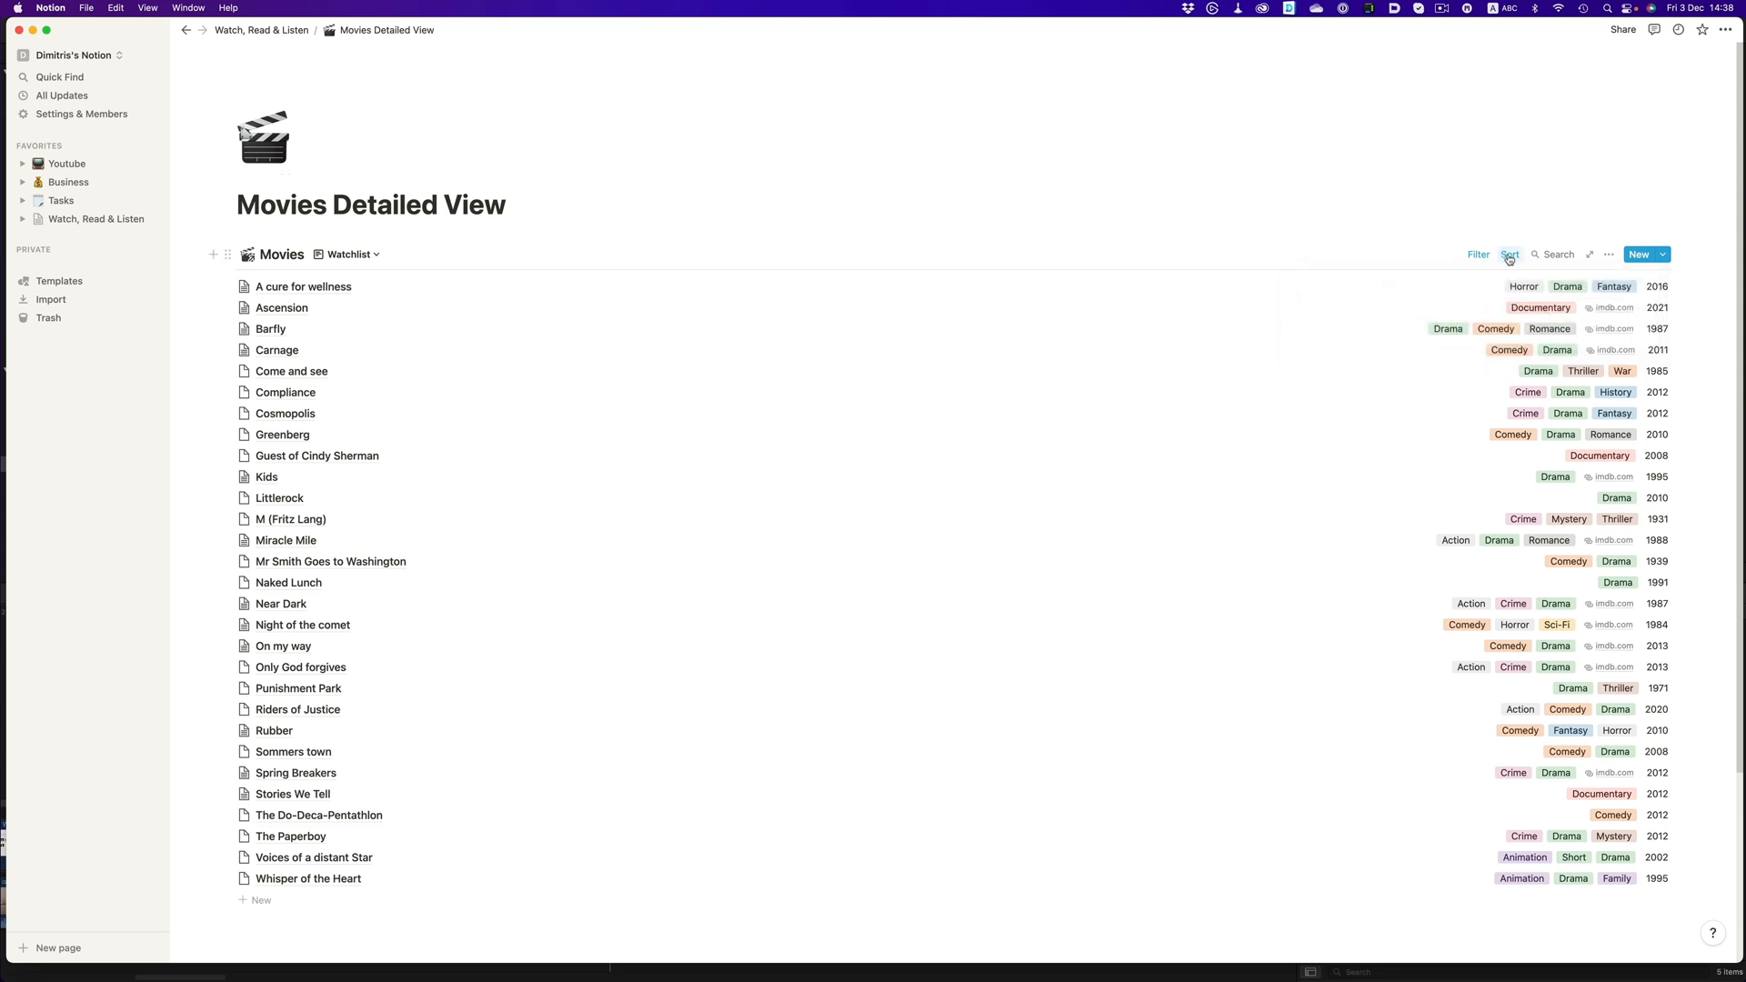
{"action": "left_click", "coordinate": [1510, 255]}
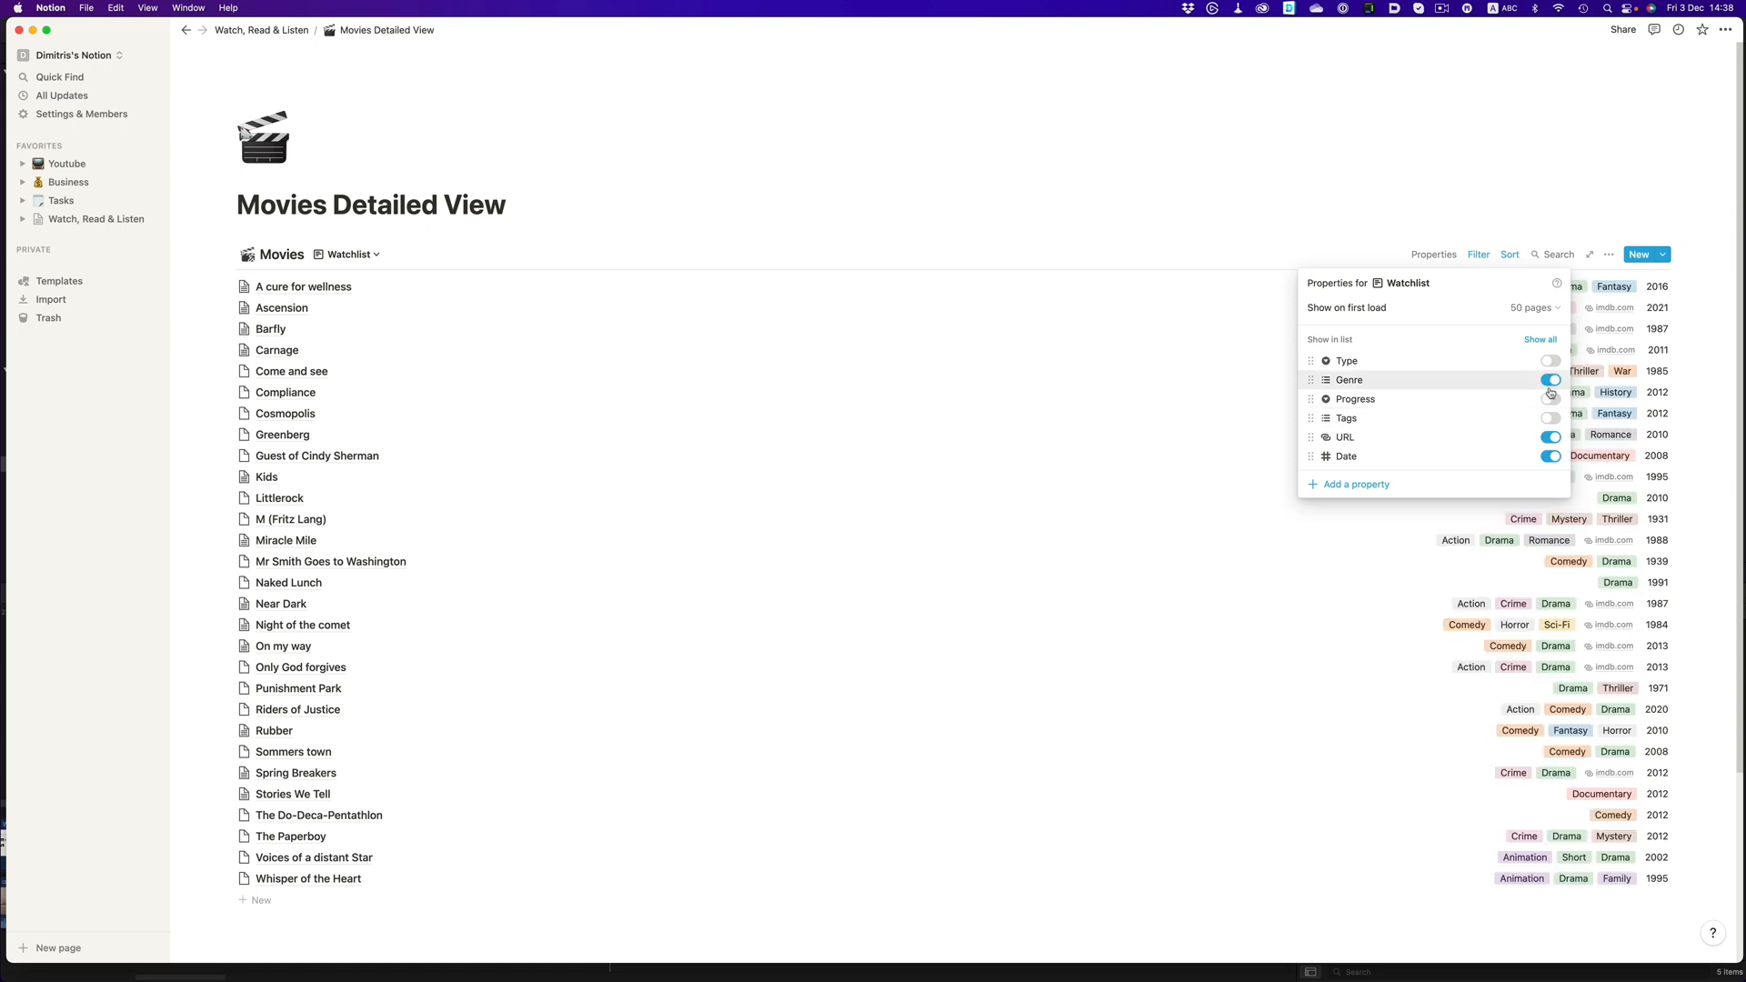
{"action": "left_click", "coordinate": [1549, 378]}
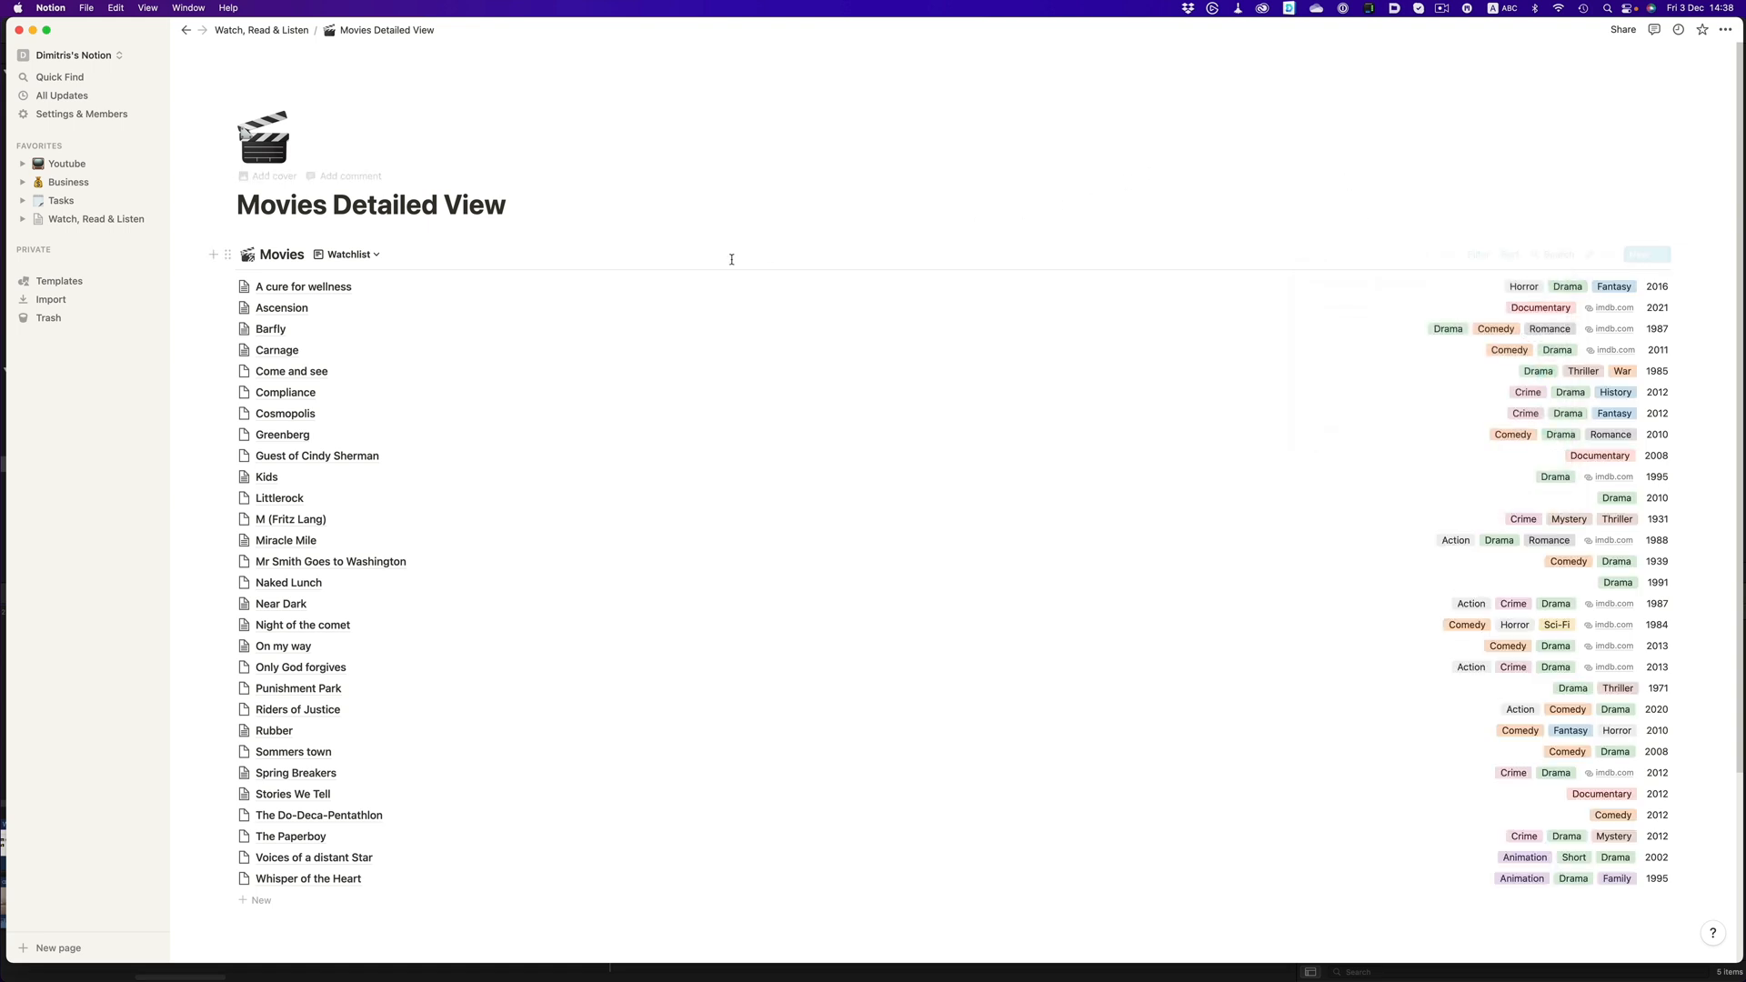
Step: Switch to Watchlist By Year and confirm its grouping stays set to Date
{"action": "left_click", "coordinate": [349, 254]}
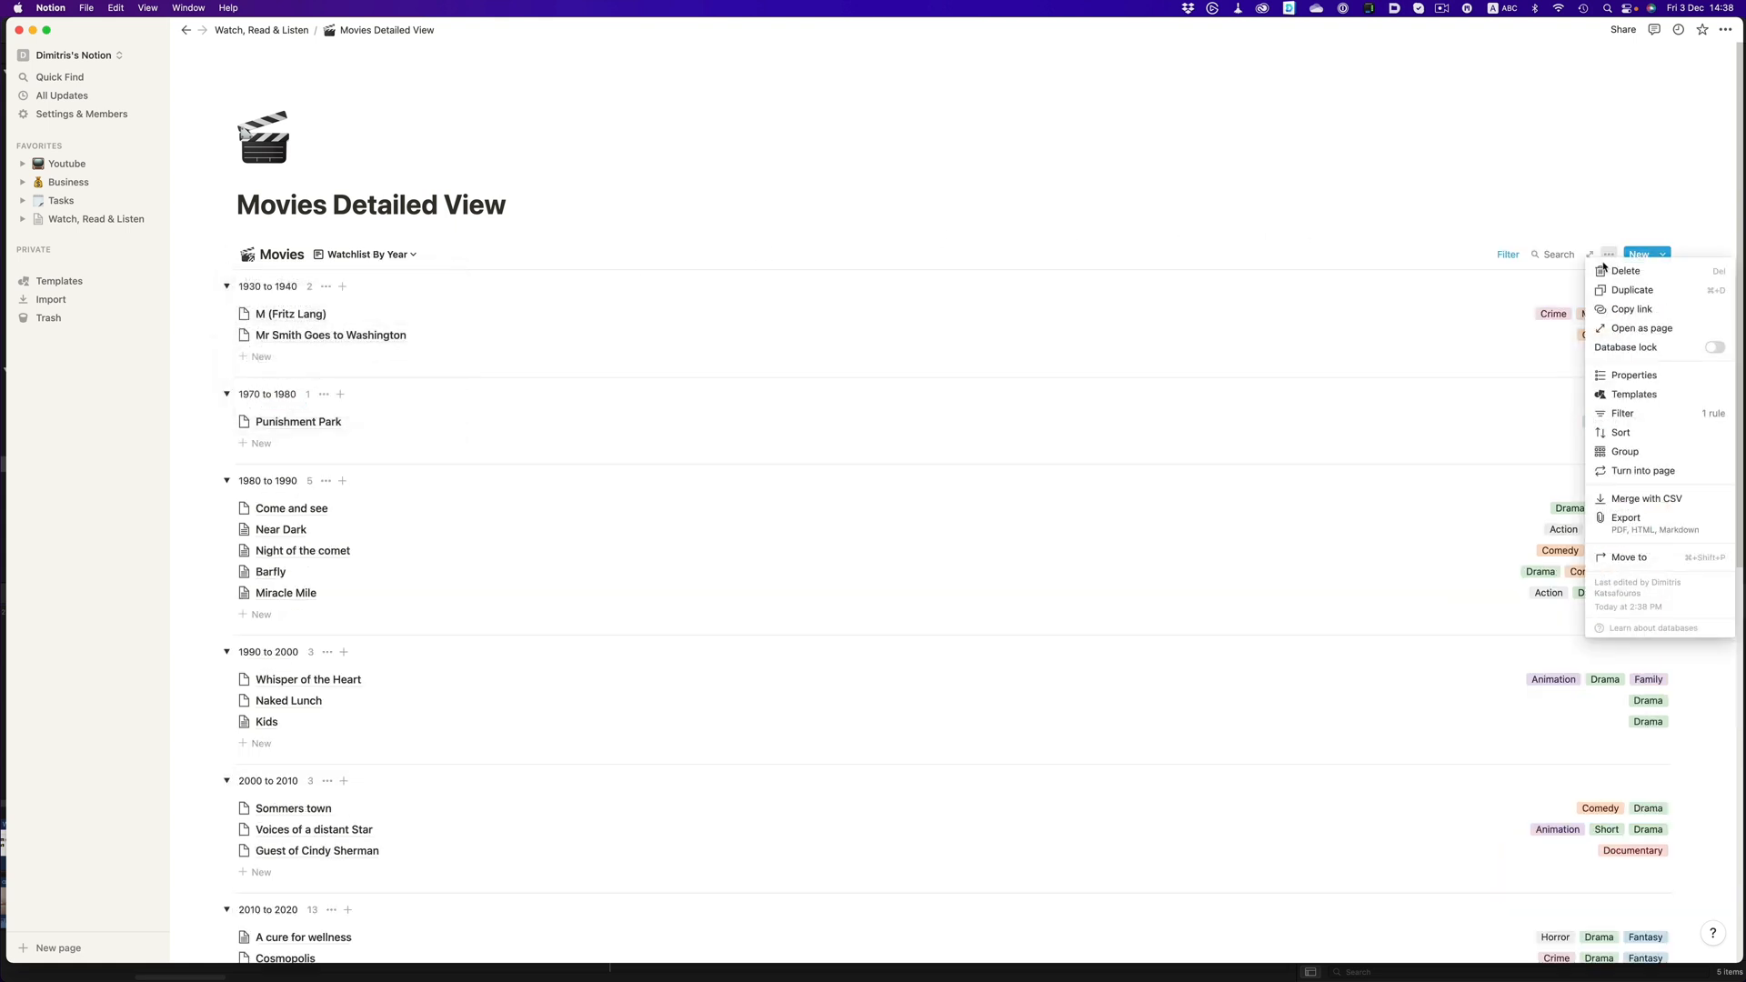
{"action": "left_click", "coordinate": [1624, 451]}
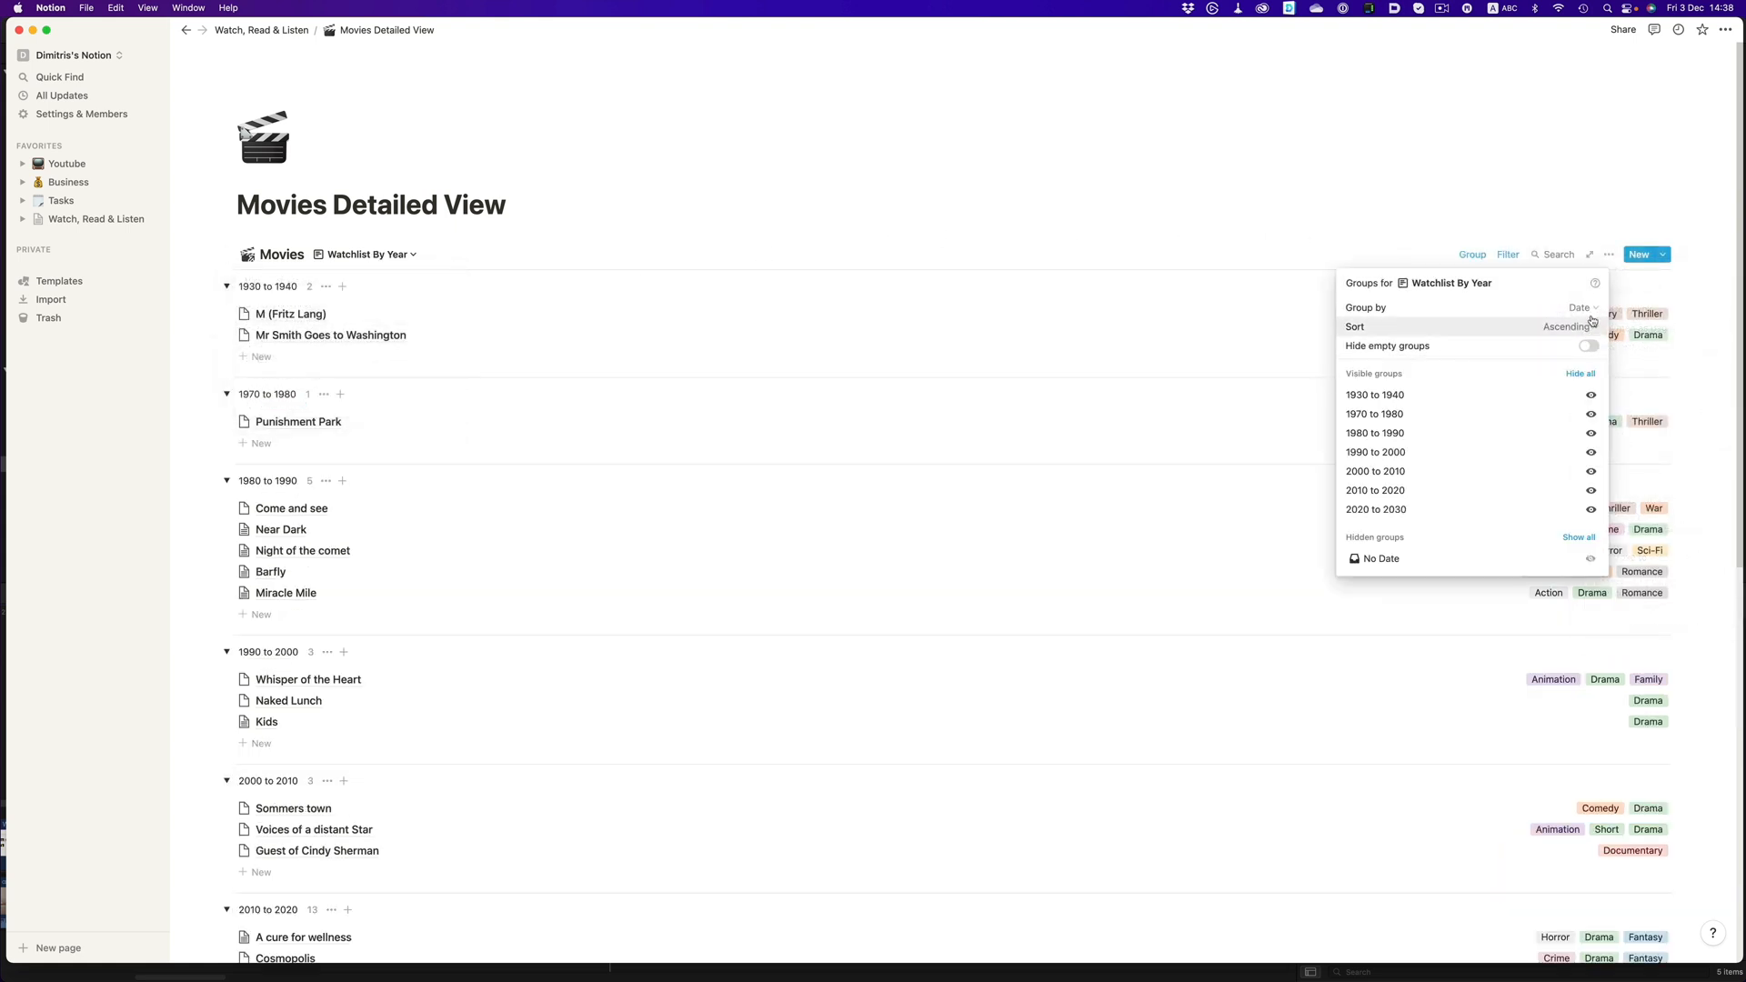
{"action": "left_click", "coordinate": [1581, 307]}
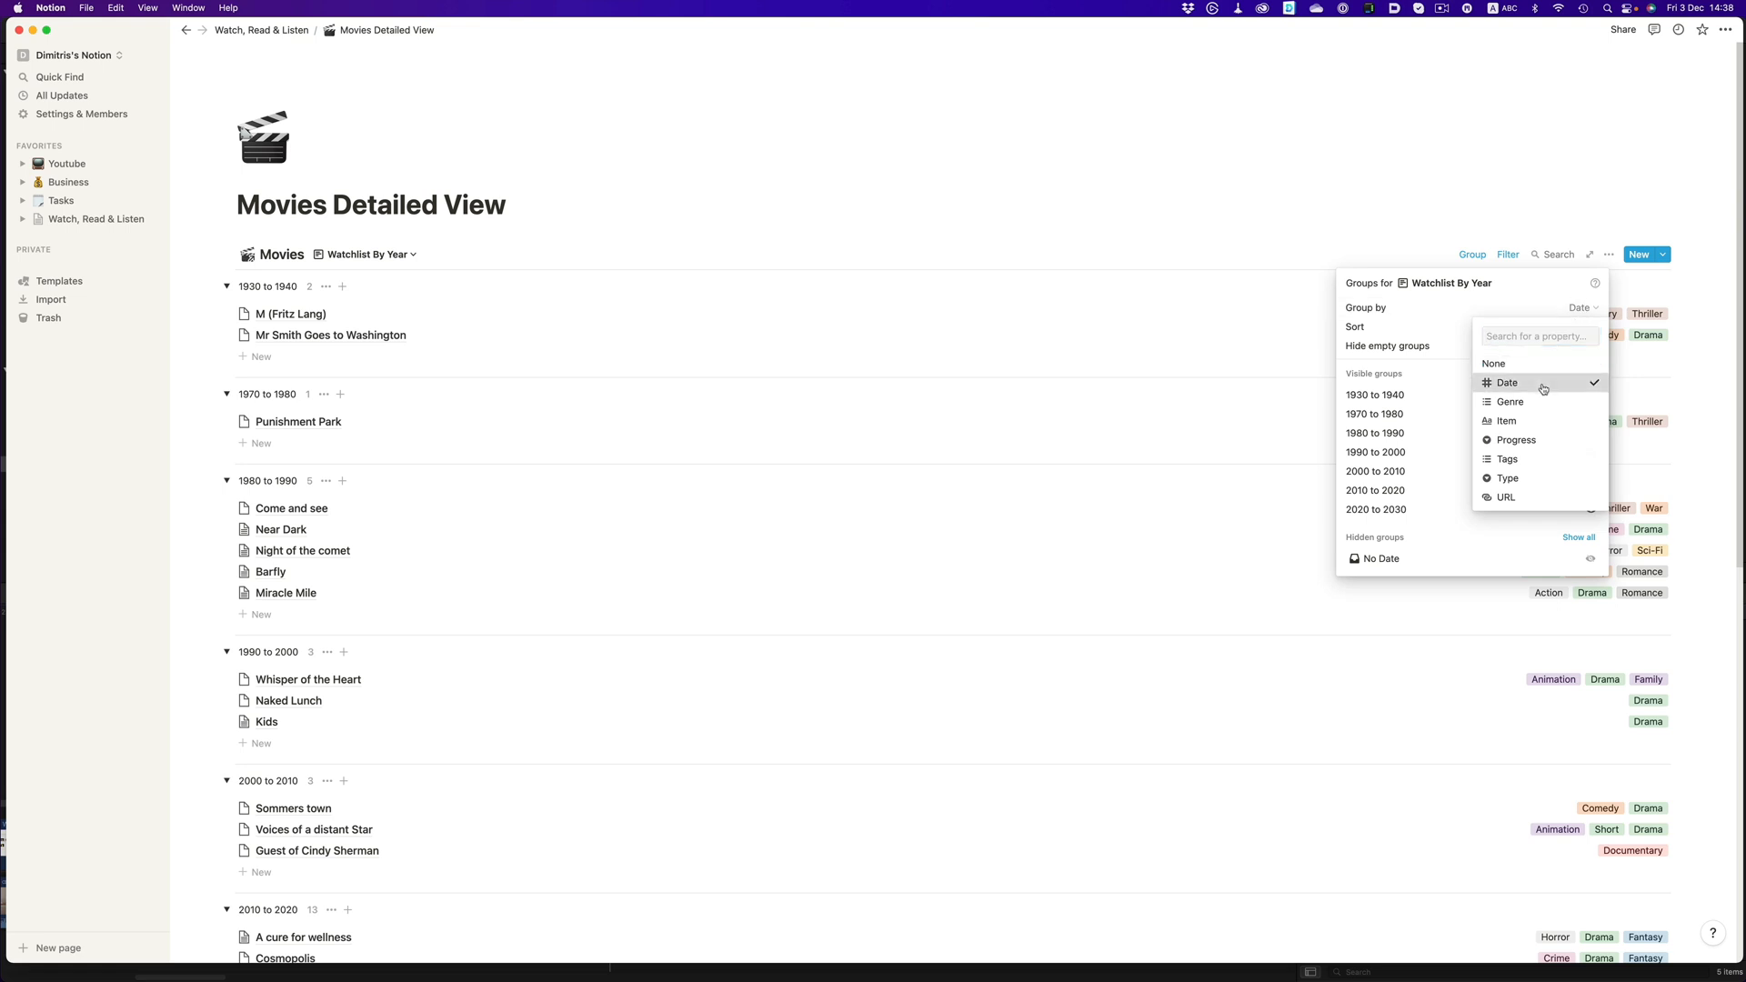
{"action": "left_click", "coordinate": [1506, 382]}
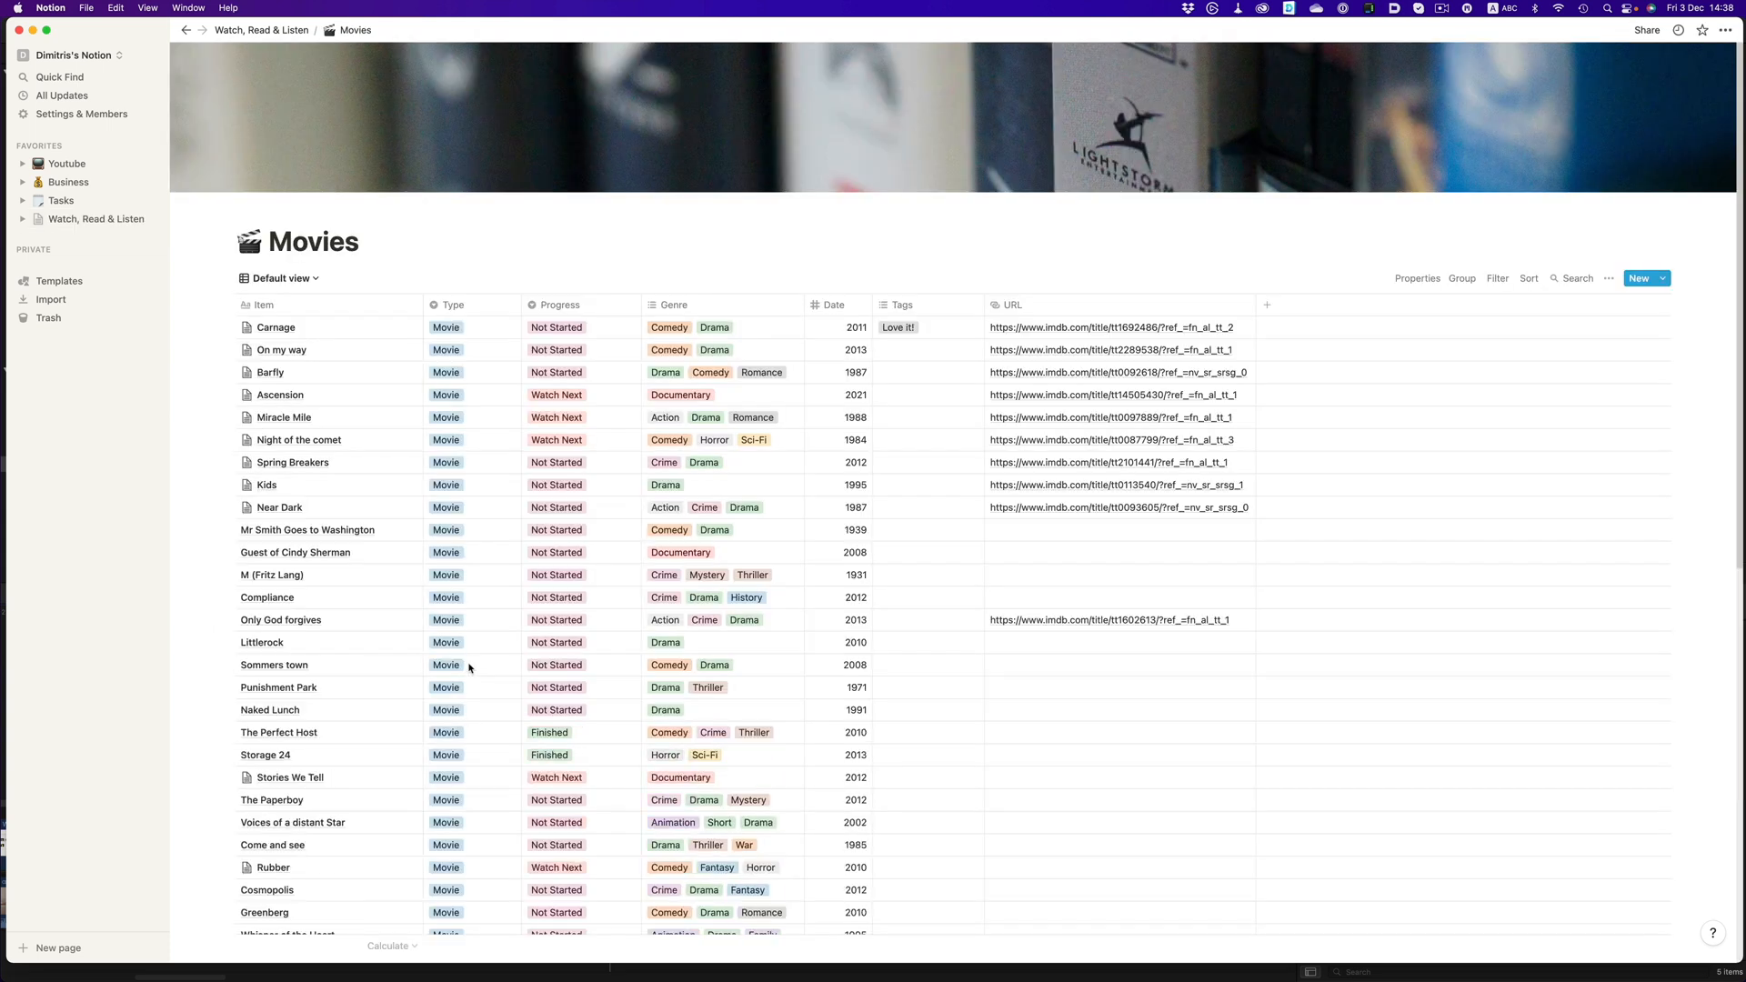
{"action": "mouse_move", "coordinate": [440, 374]}
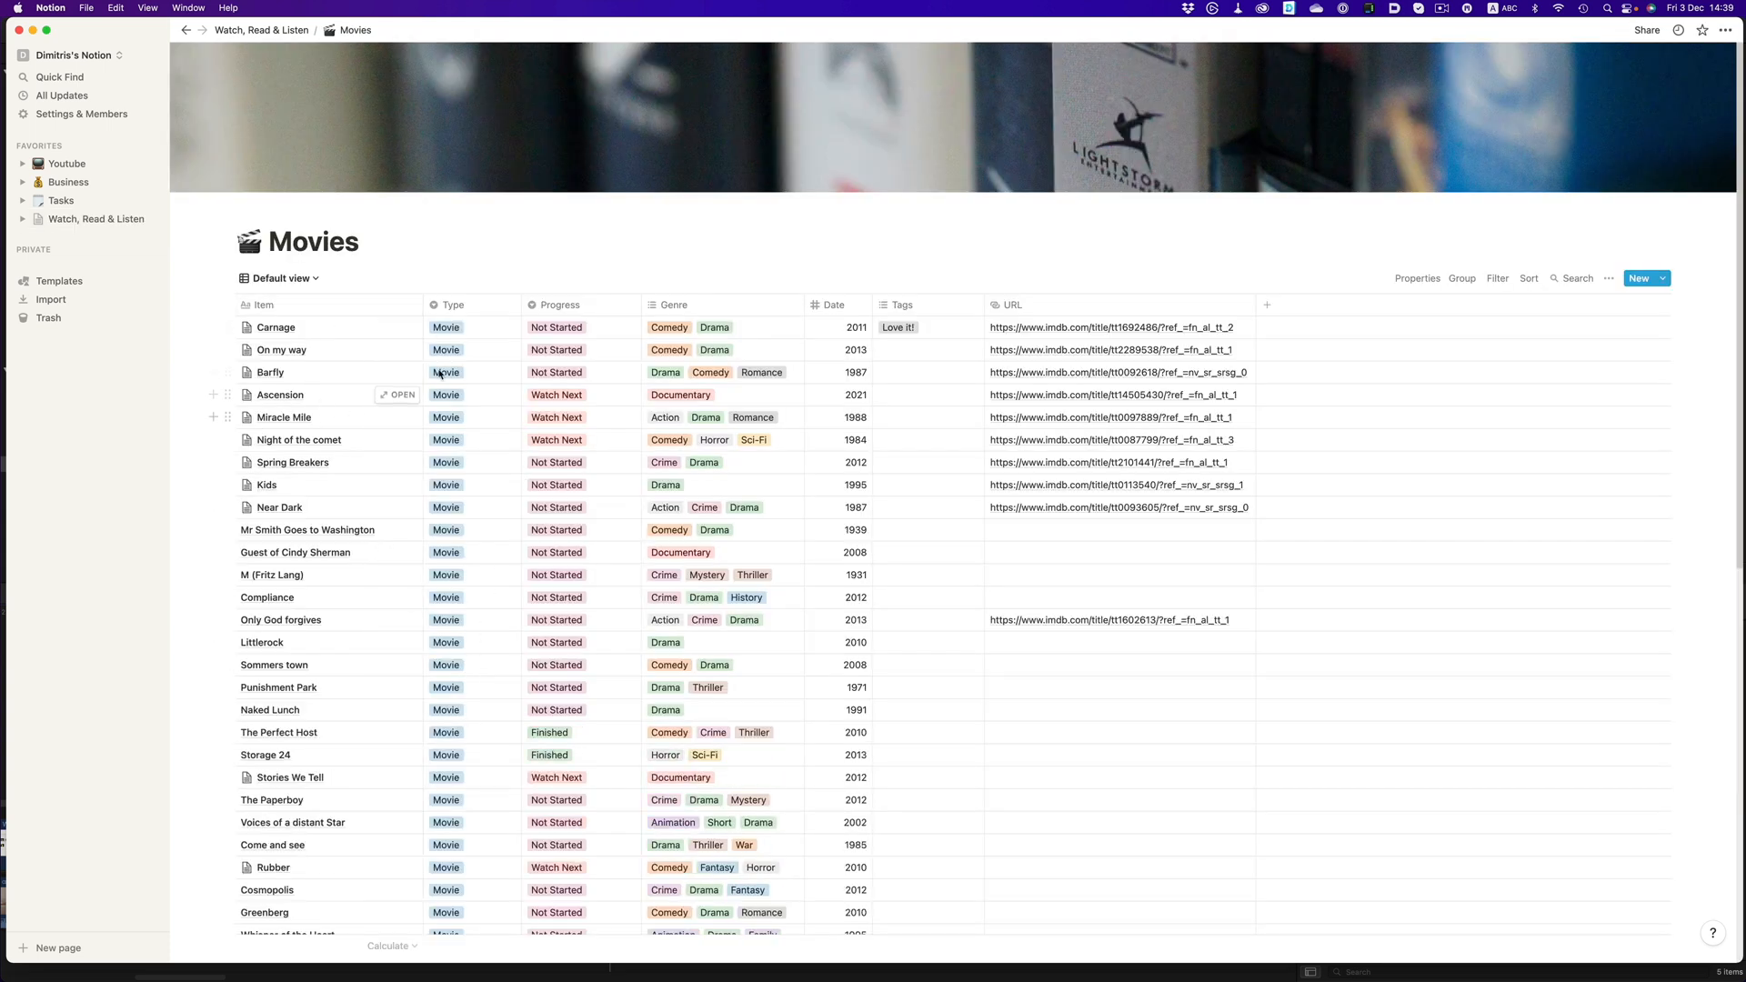
{"action": "mouse_move", "coordinate": [800, 324]}
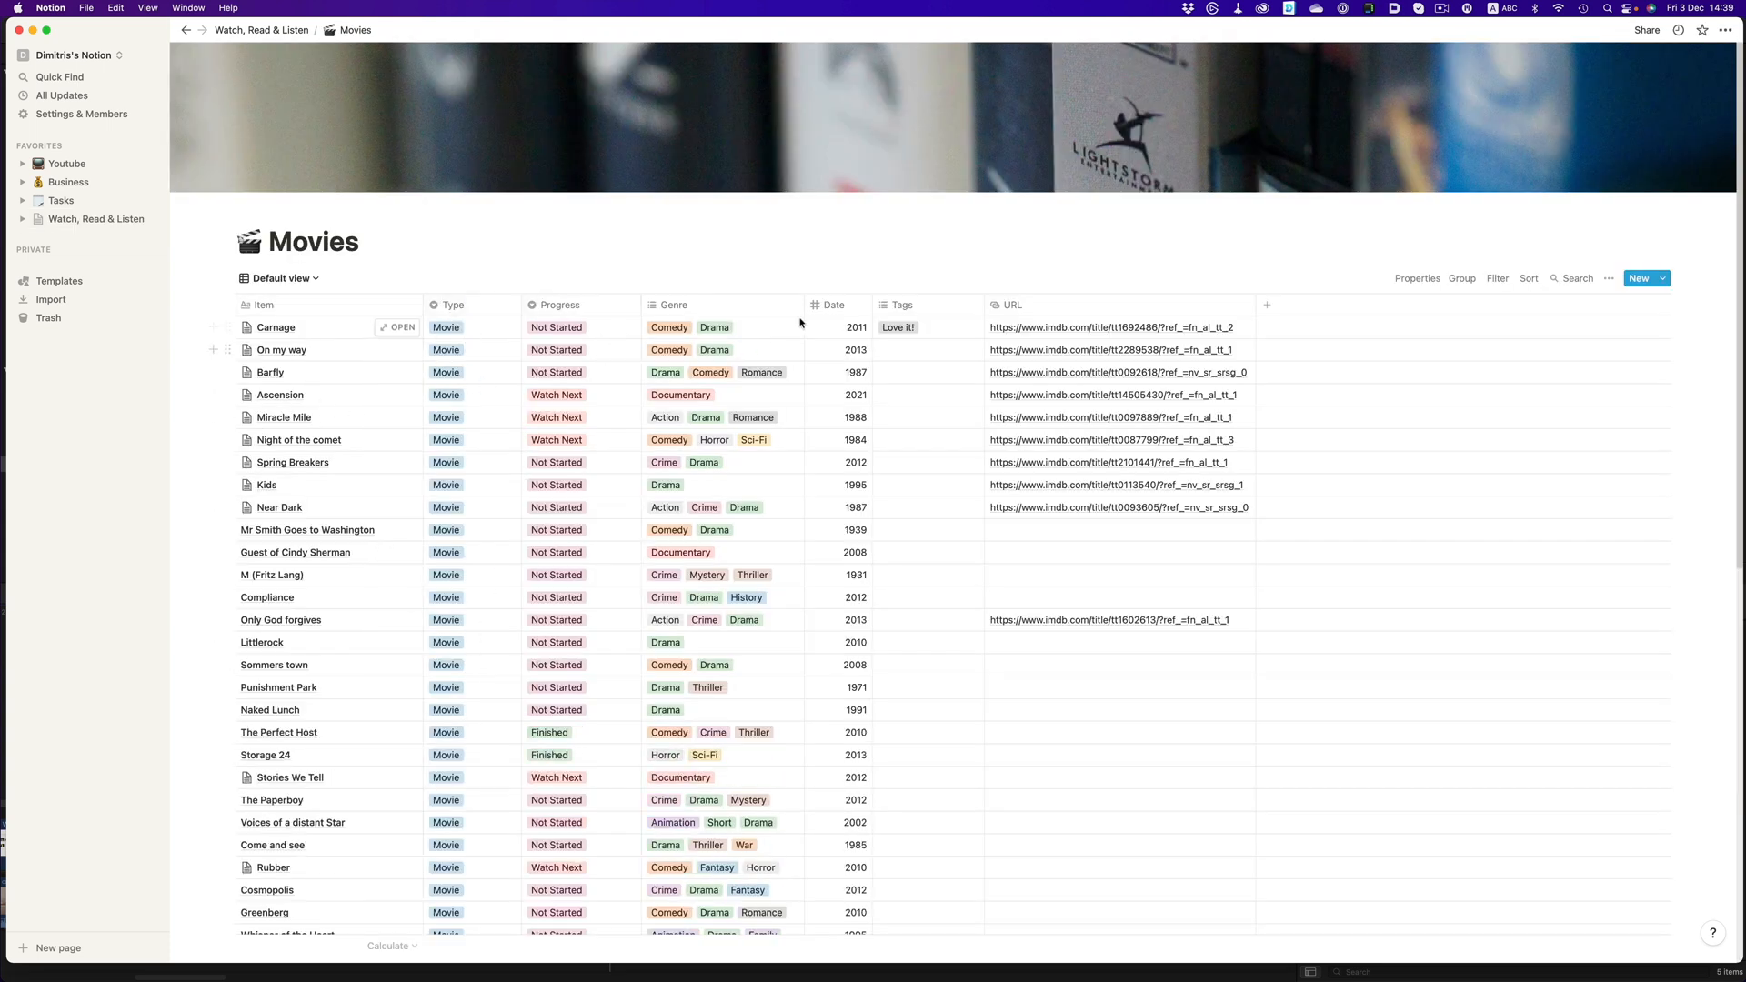